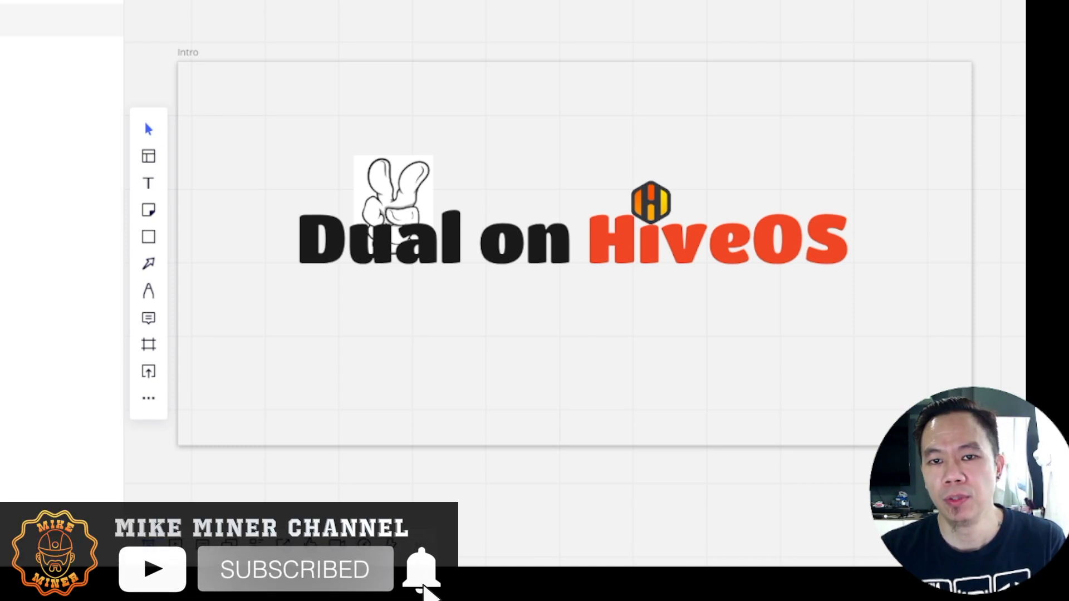
# - Switch from the Figma intro slide to the Hive OS Farms dashboard in the browser
pyautogui.click(421, 569)
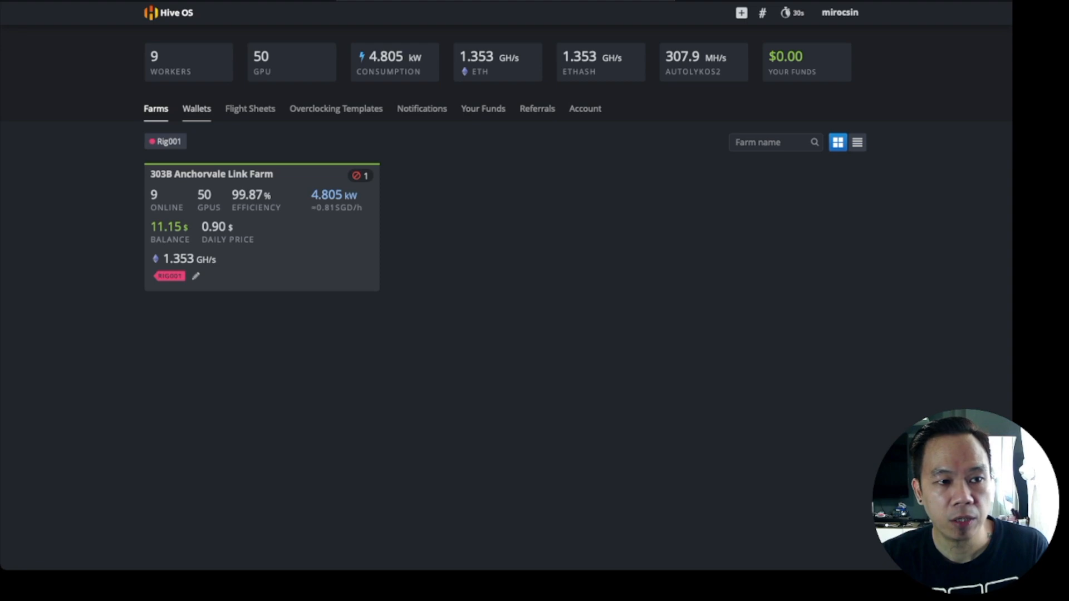
# - Start a new wallet from the Wallets page with ETH as its coin, ready for the address
pyautogui.click(196, 108)
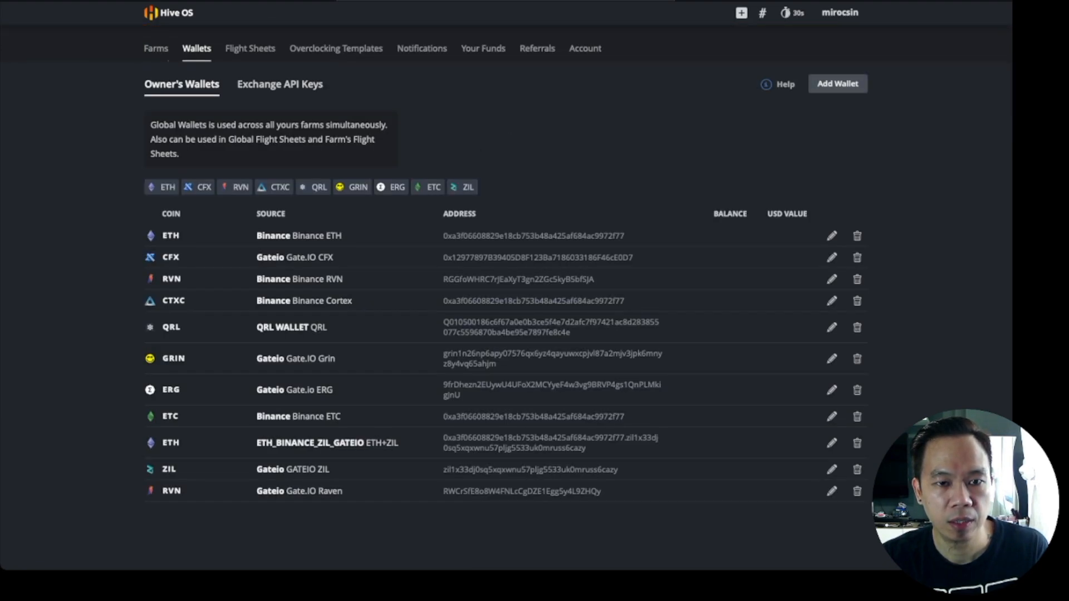
pyautogui.click(836, 84)
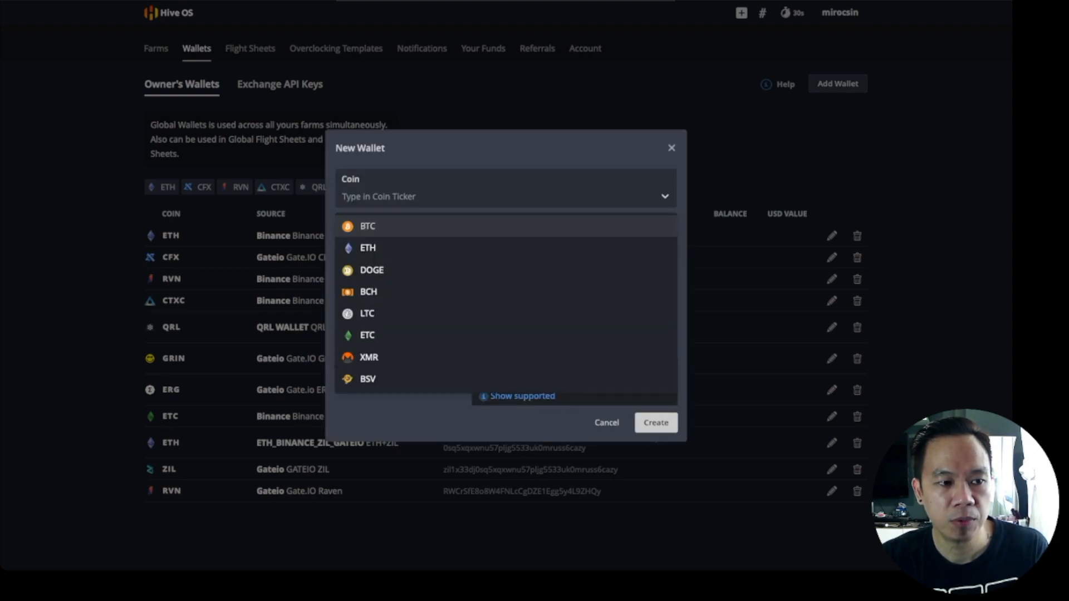
pyautogui.click(367, 248)
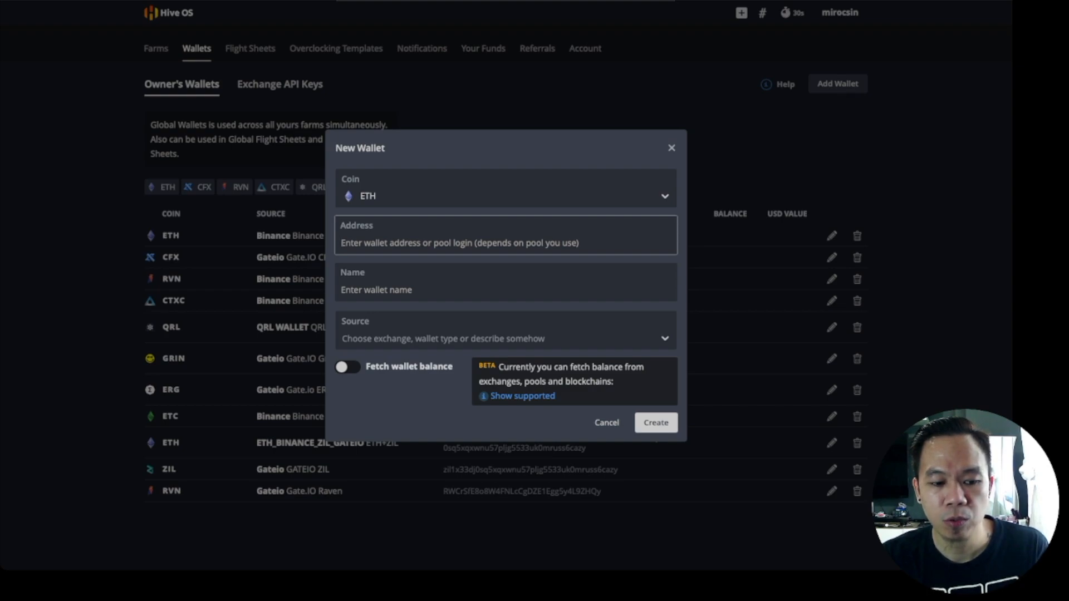
pyautogui.click(654, 423)
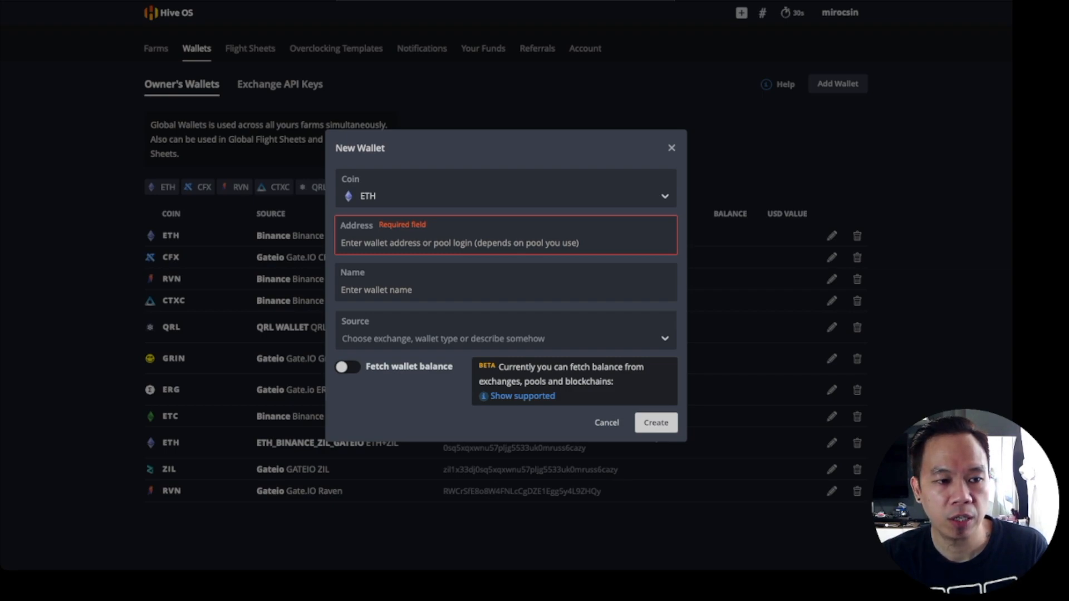
pyautogui.click(505, 242)
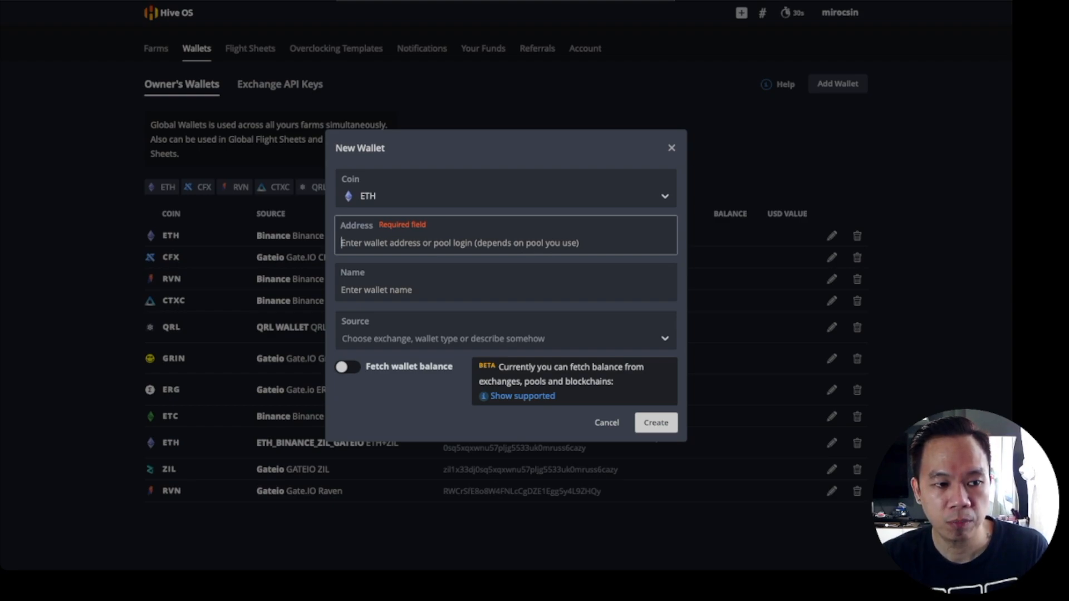
# - Enter the ETH address 0xa3f0…2f77 and prepare to append the ZIL address after a dot
pyautogui.write('0xa3f06608829e18cb753b48a425af684ac9972f77')
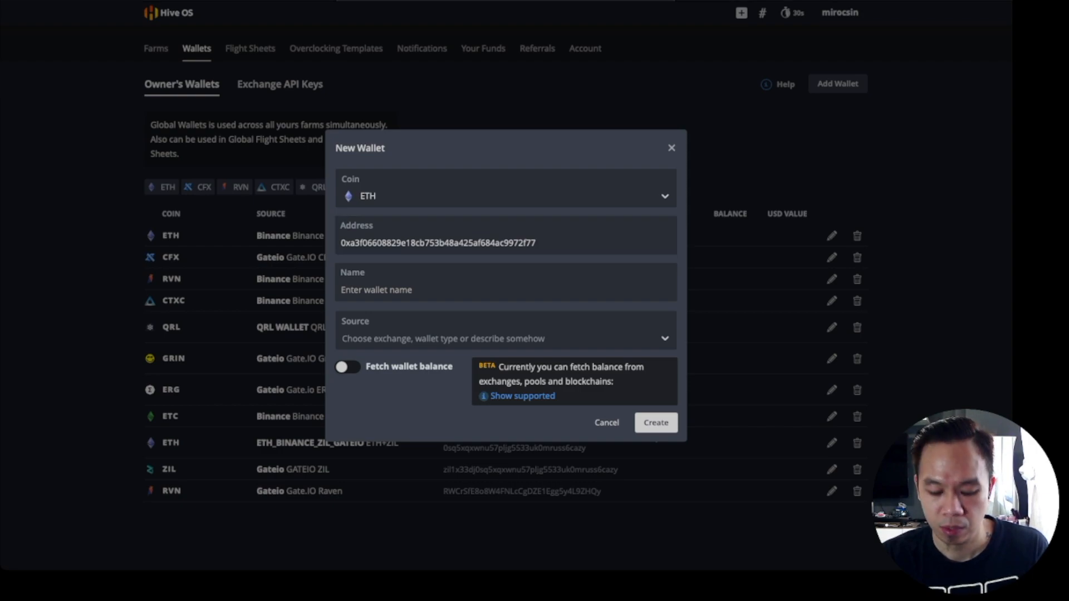
pyautogui.click(506, 242)
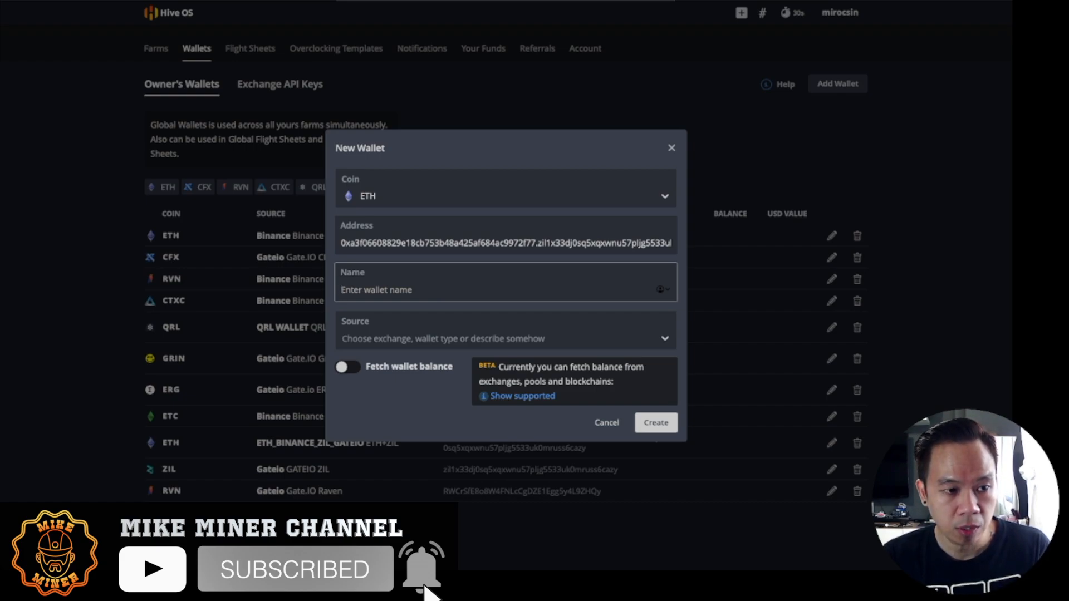
# - Name the wallet TESTWALLET_ETH_ZIL, use the same as Source, and create it
pyautogui.write('TEST')
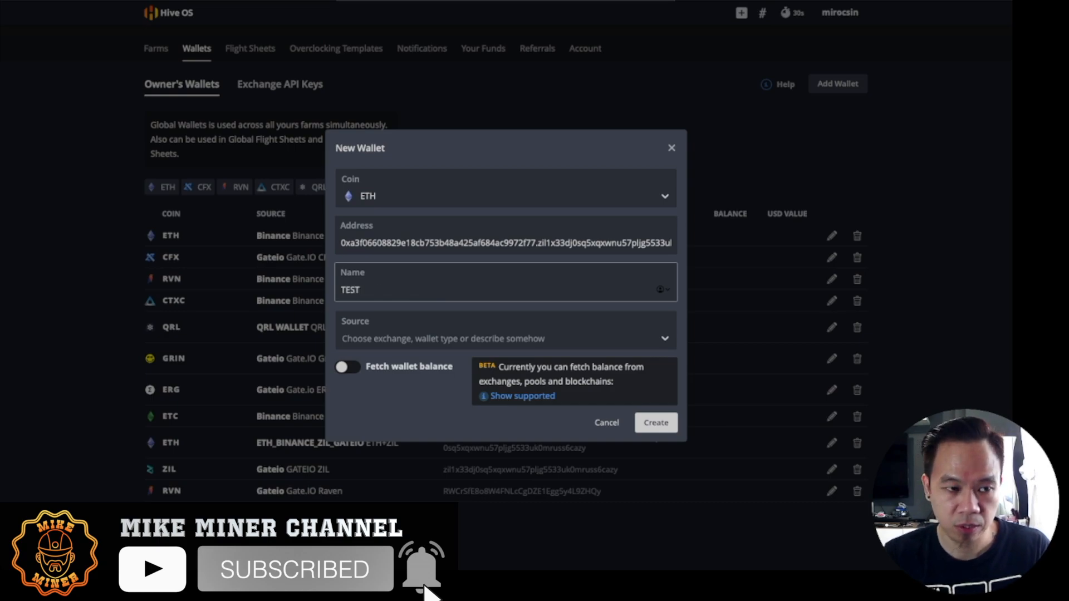
pyautogui.write('WALLET')
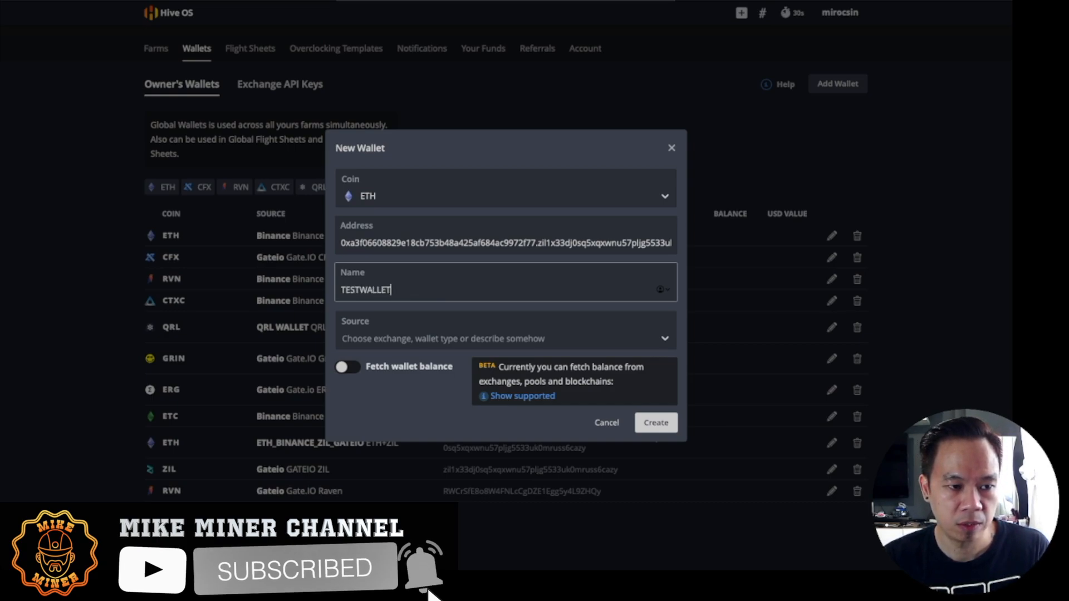
pyautogui.write('_ETH')
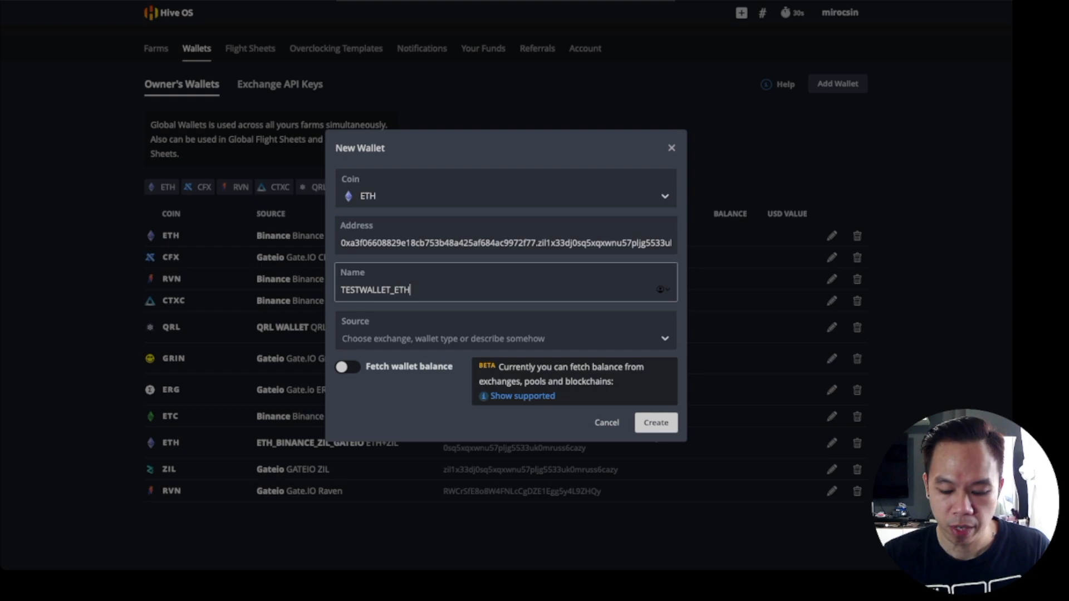
pyautogui.write('_ZIL')
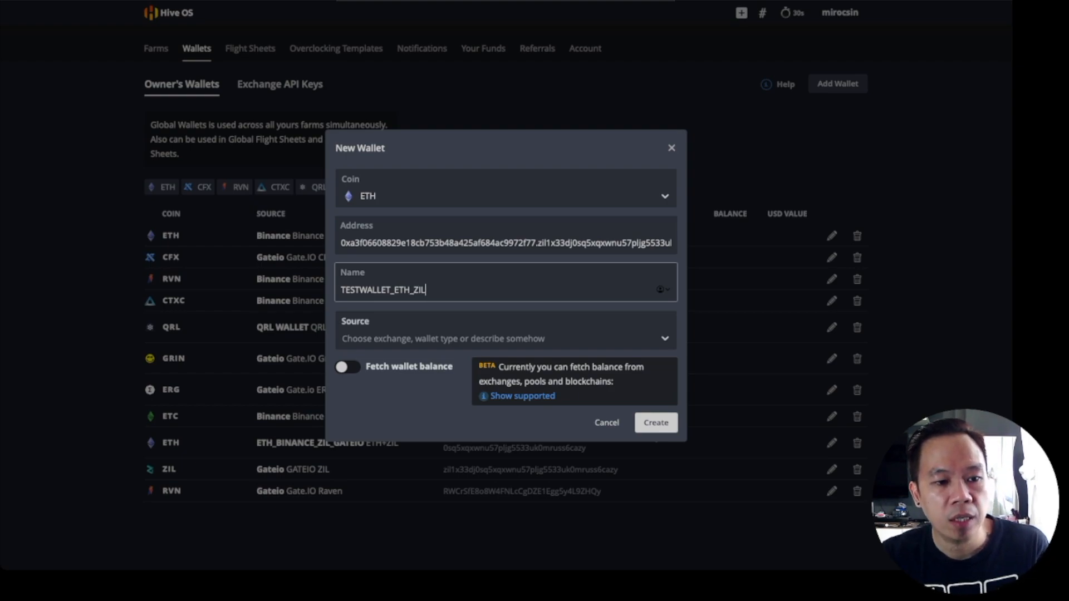
pyautogui.click(505, 339)
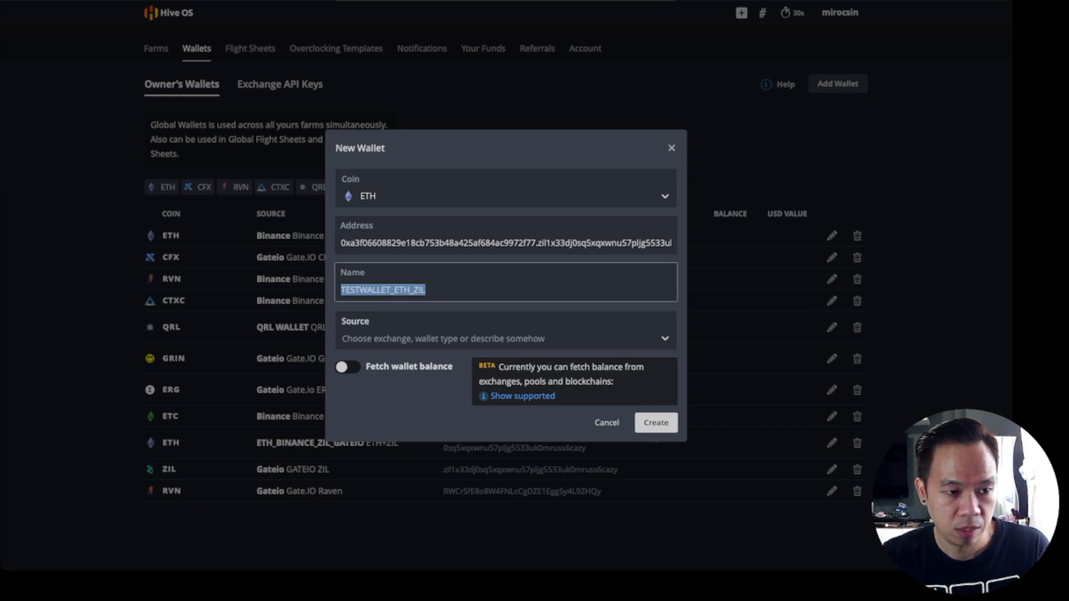
pyautogui.click(505, 339)
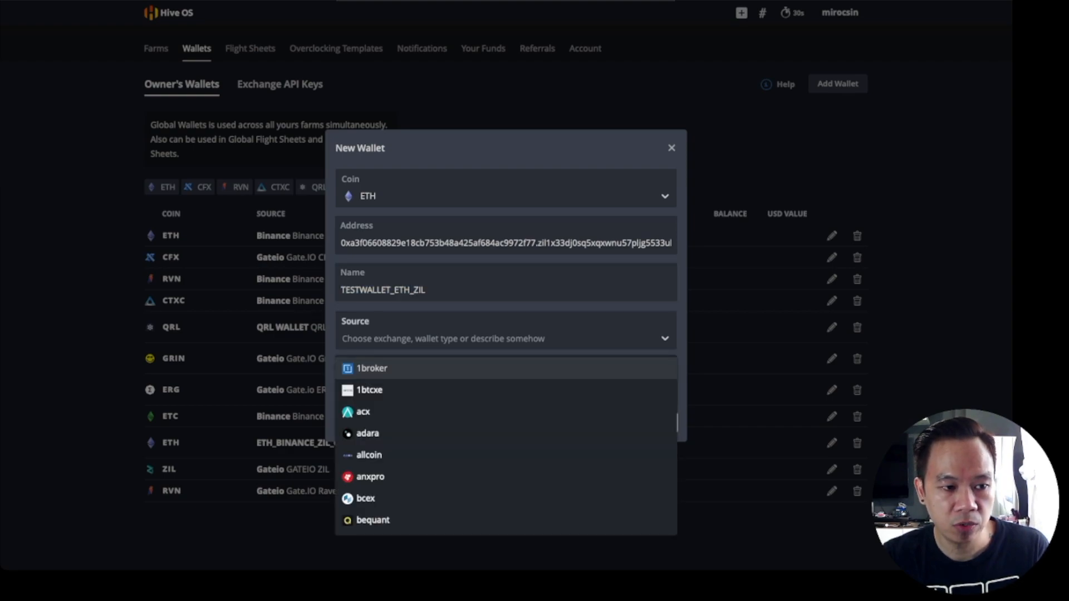
pyautogui.write('TESTWALLET_ETH_ZIL')
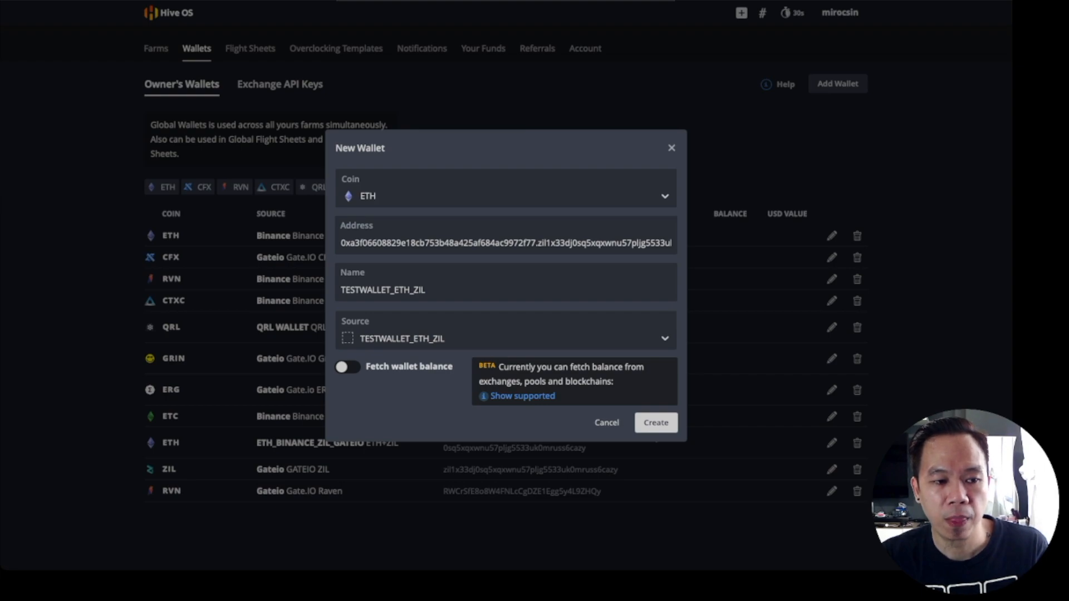
pyautogui.click(655, 423)
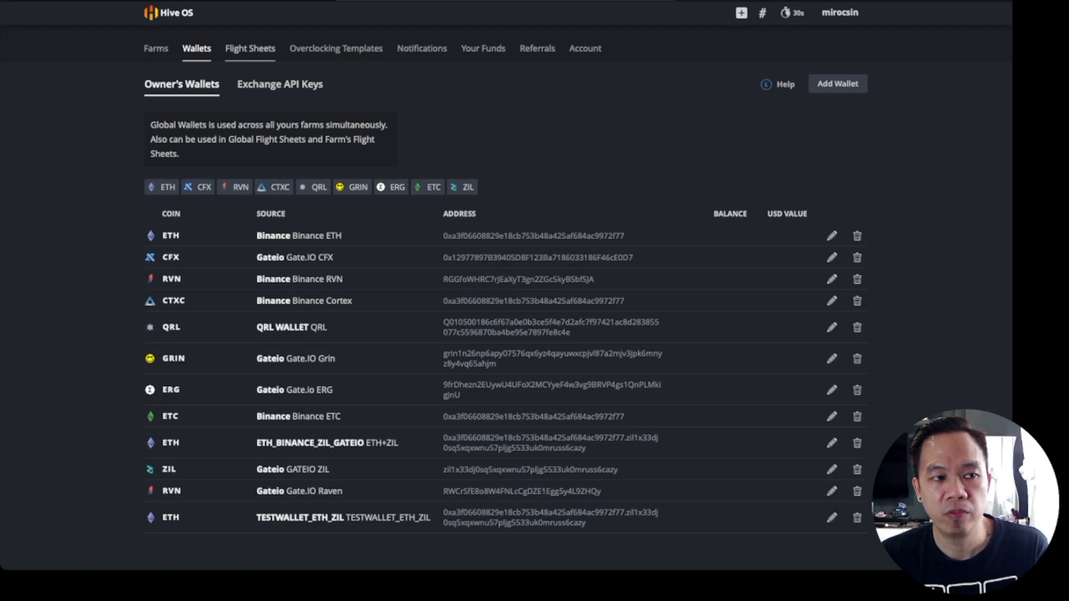
# - Begin a flight sheet with coin ETH and wallet TESTWALLET_ETH_ZIL, searching the pools for ezil
pyautogui.click(250, 48)
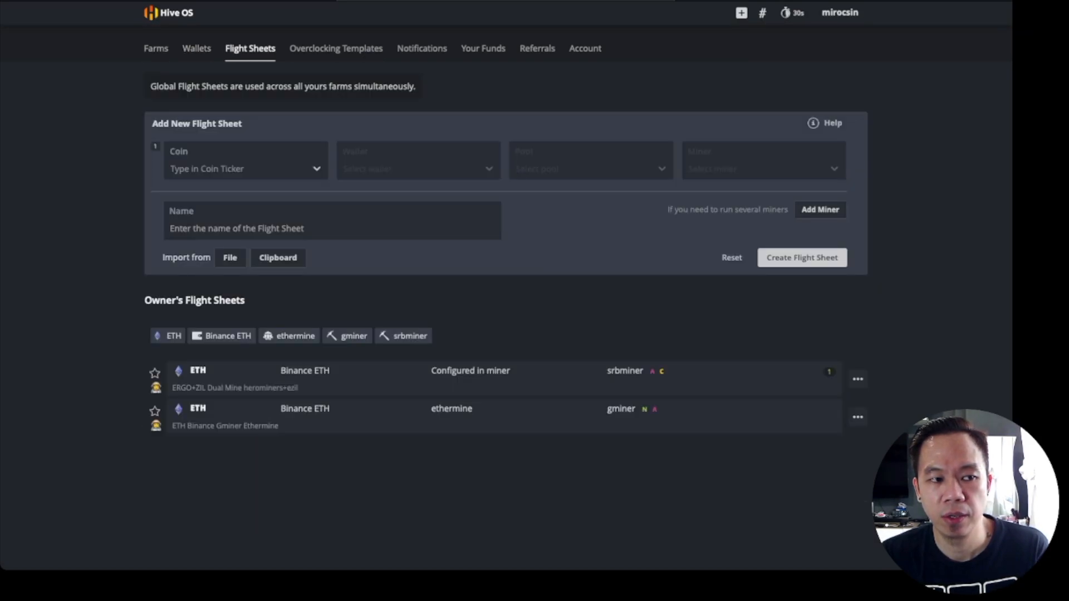
pyautogui.click(245, 168)
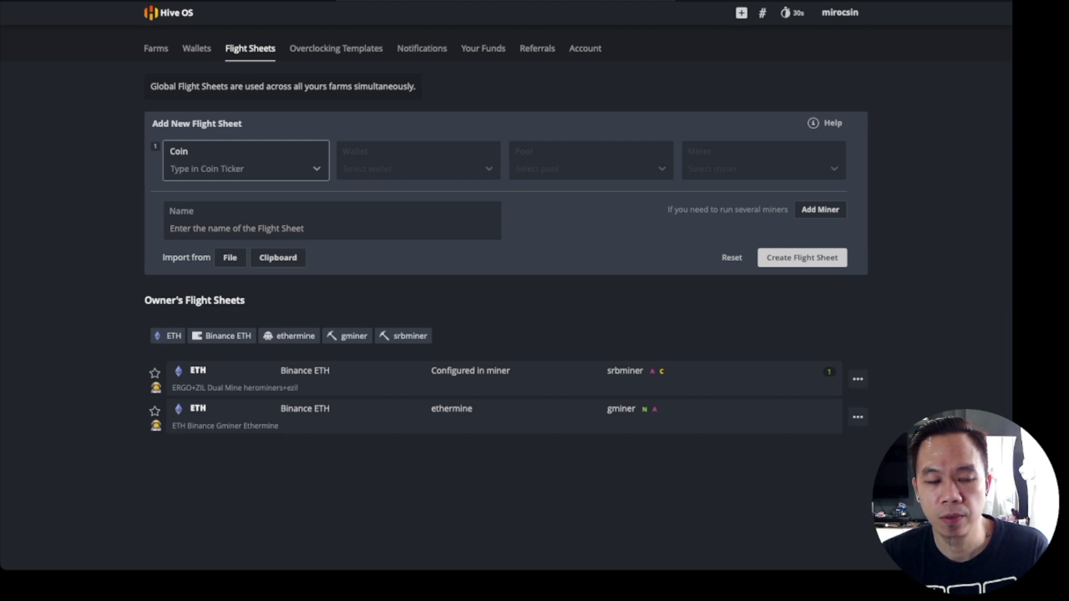
pyautogui.click(245, 168)
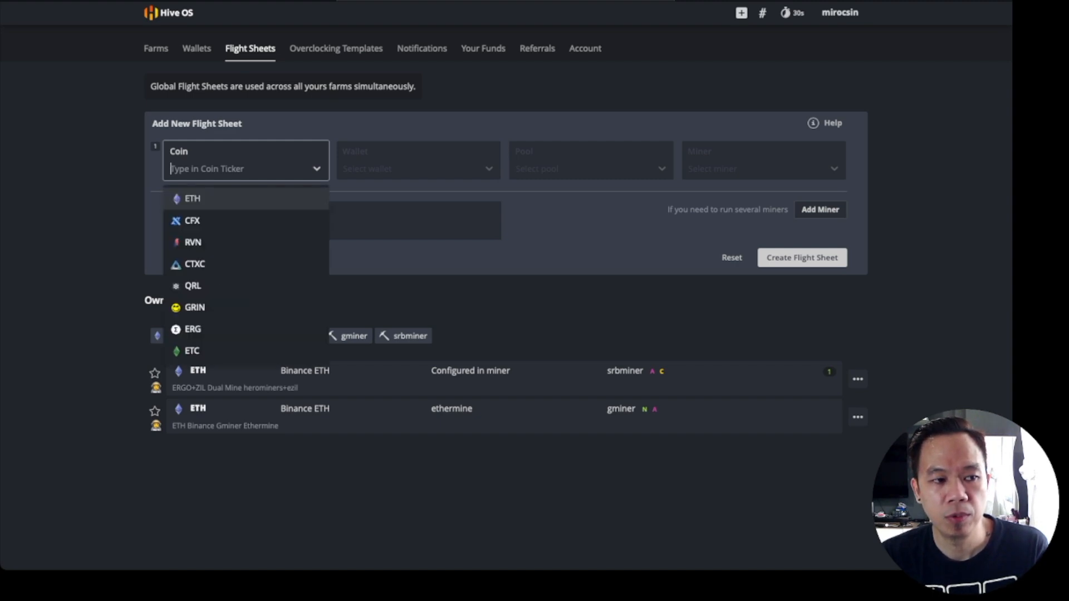
pyautogui.click(193, 199)
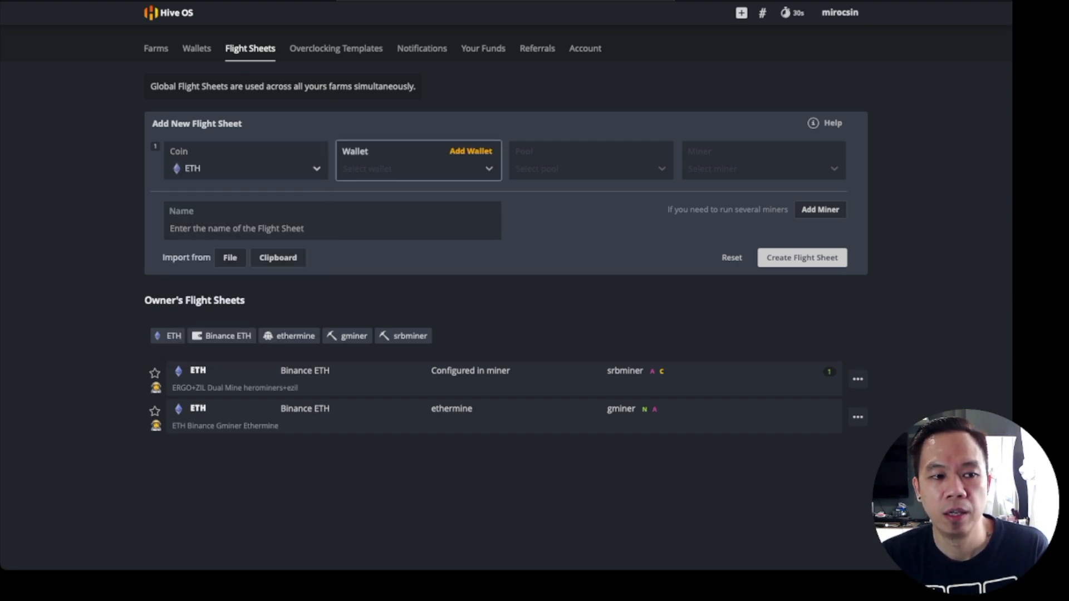
pyautogui.click(418, 169)
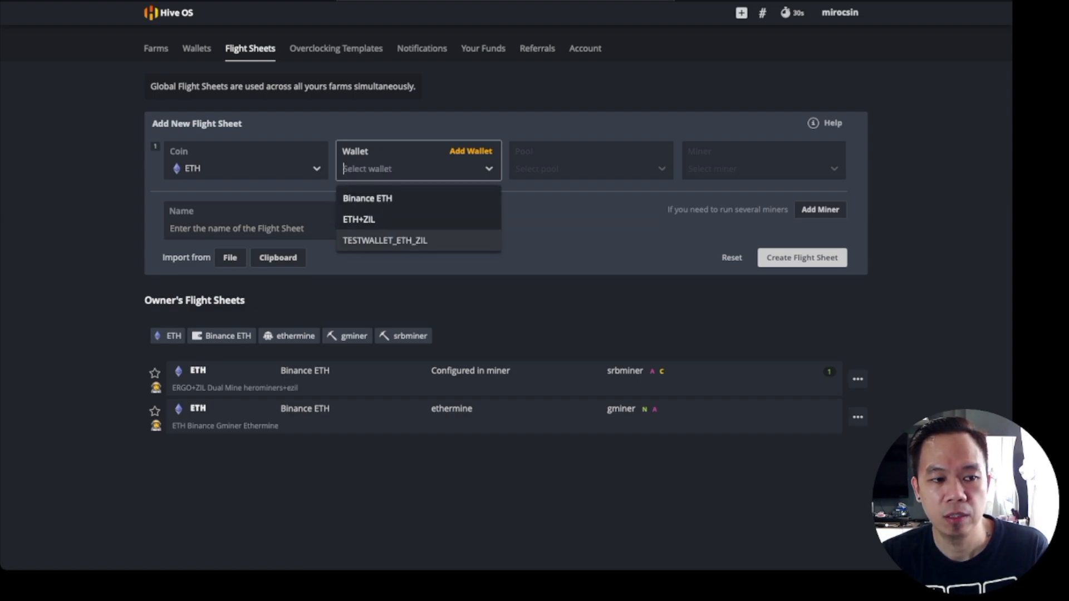
pyautogui.click(385, 240)
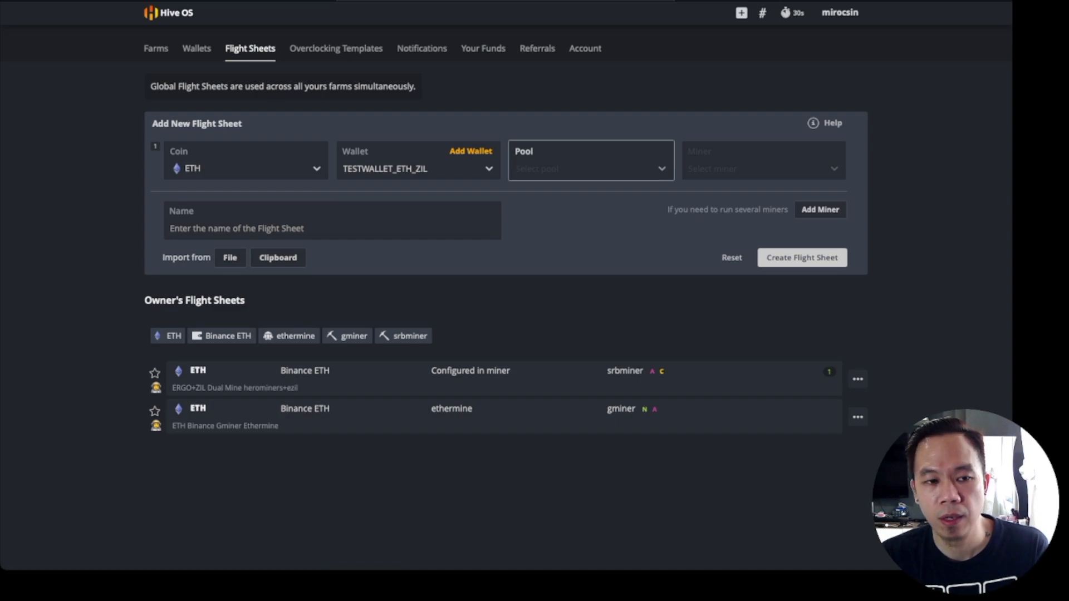
pyautogui.click(591, 168)
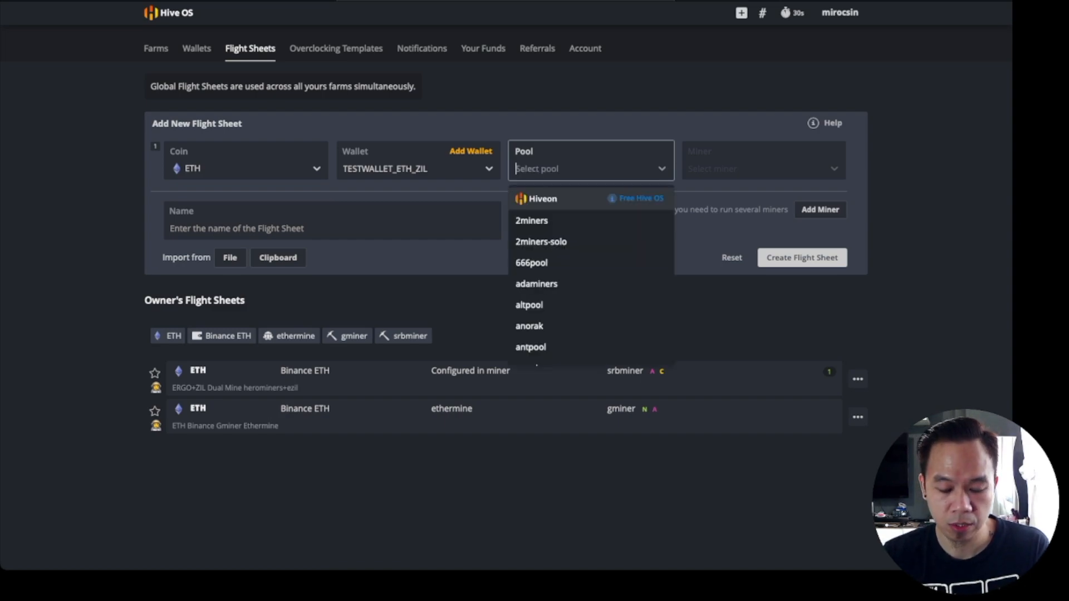
pyautogui.write('EZI')
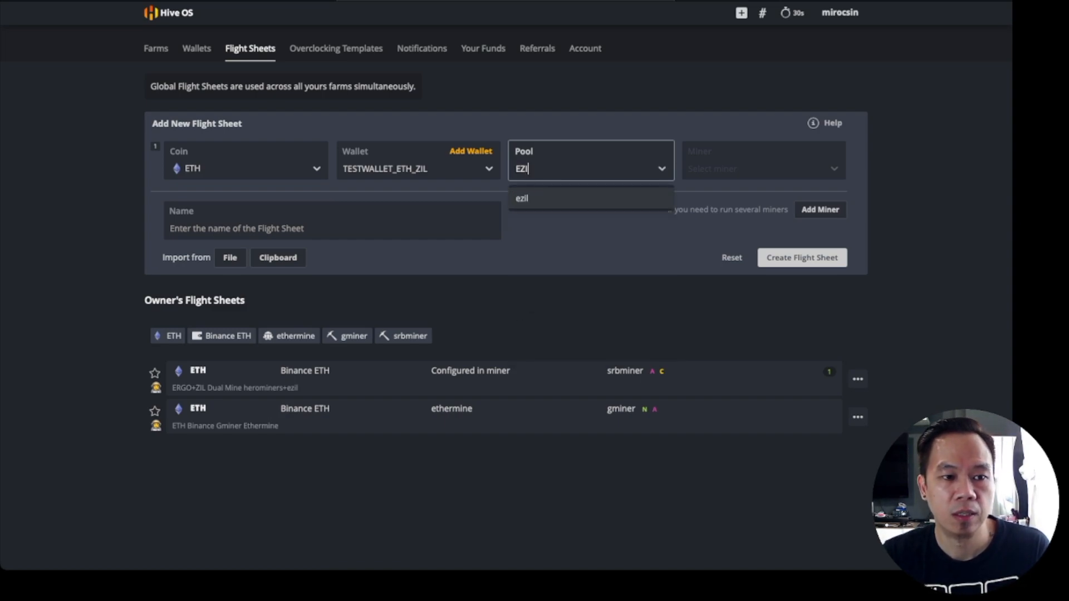
# - Select the ezil pool with SSL URLs on the Asia, USA East, USA West and Europe servers
pyautogui.click(521, 198)
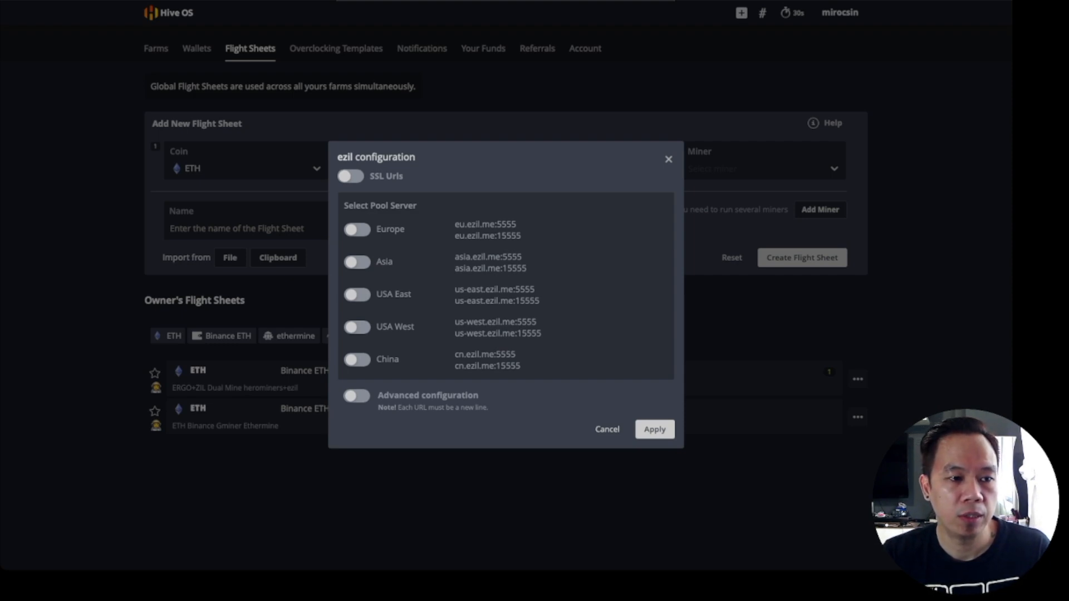
pyautogui.click(351, 176)
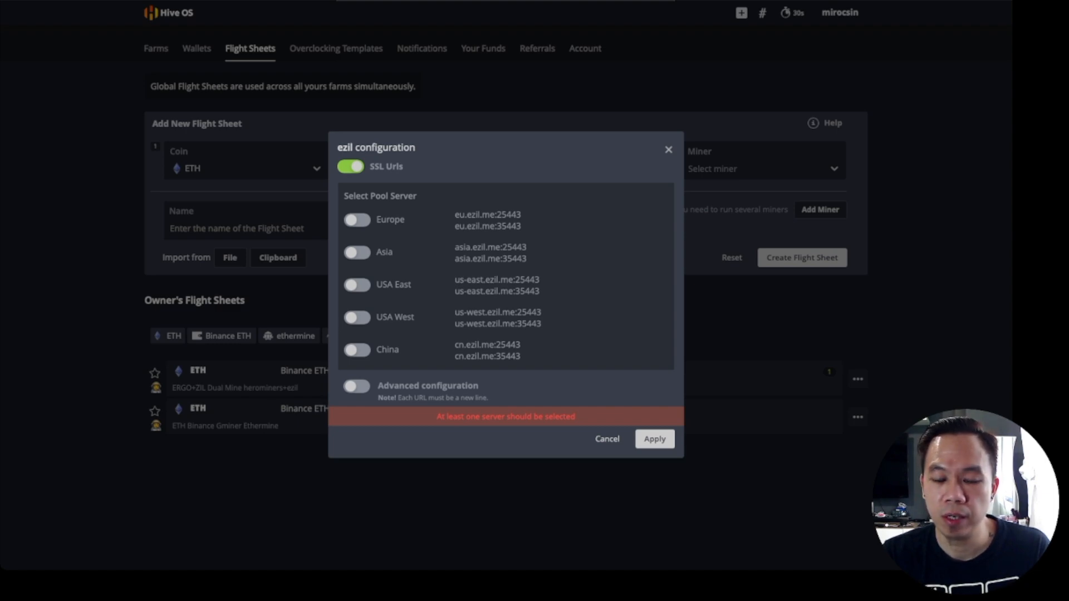
pyautogui.click(356, 253)
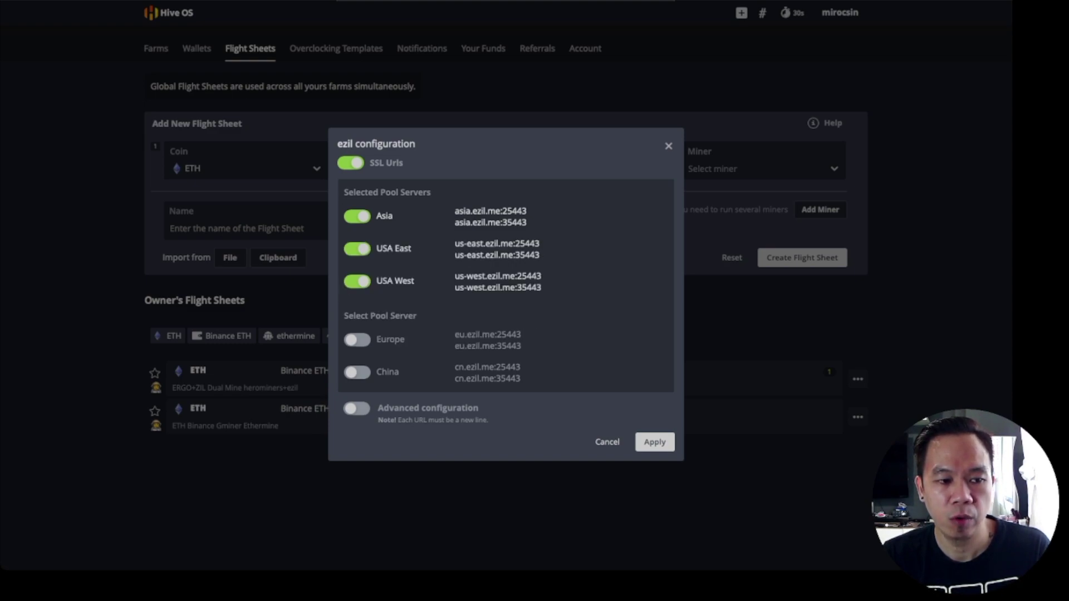
pyautogui.click(357, 339)
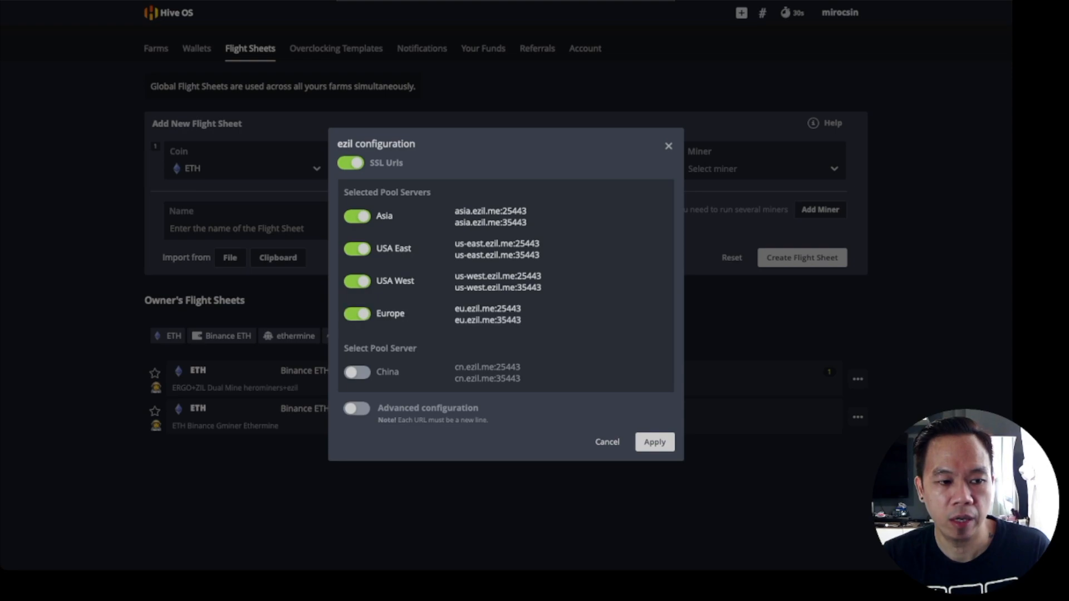
pyautogui.click(654, 442)
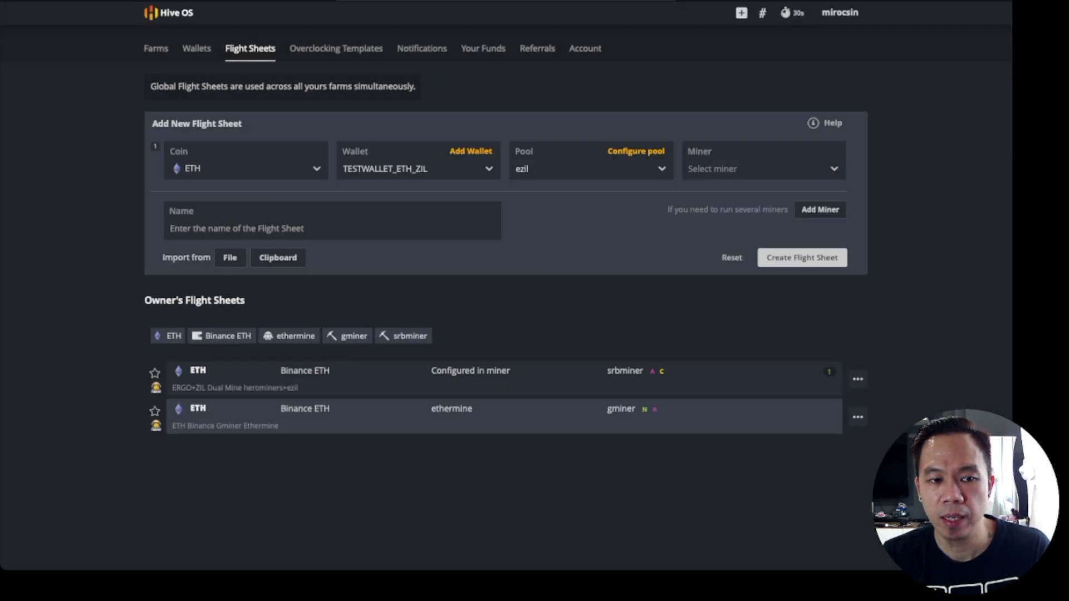
# - Choose GMiner as miner, name the sheet TESTFLIGHTSHEET_ETH_ZIL and create it
pyautogui.click(762, 169)
pyautogui.write('Gmin')
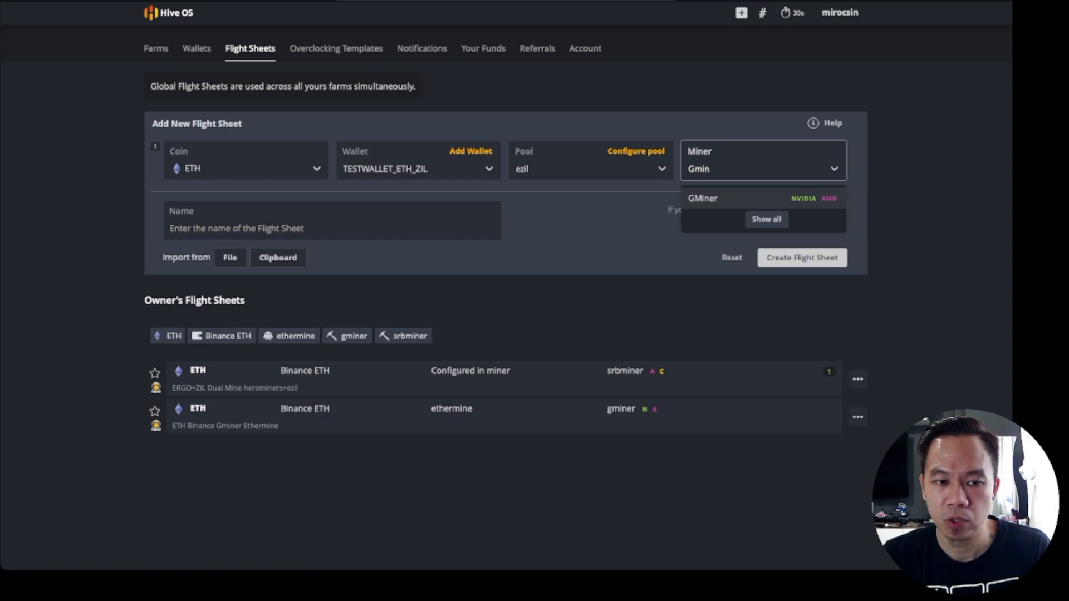
pyautogui.click(703, 198)
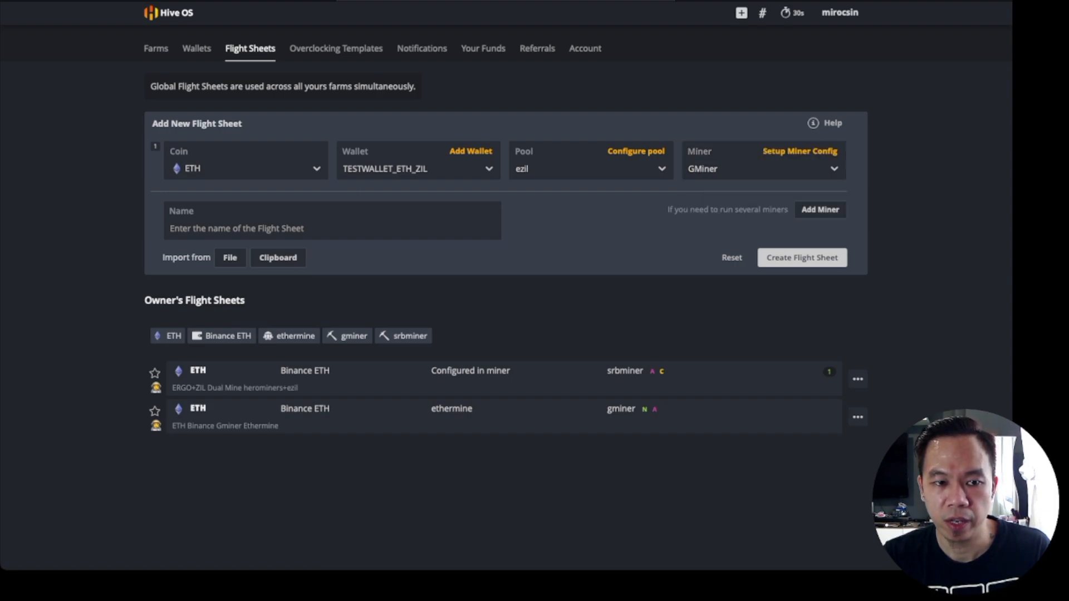
pyautogui.click(332, 220)
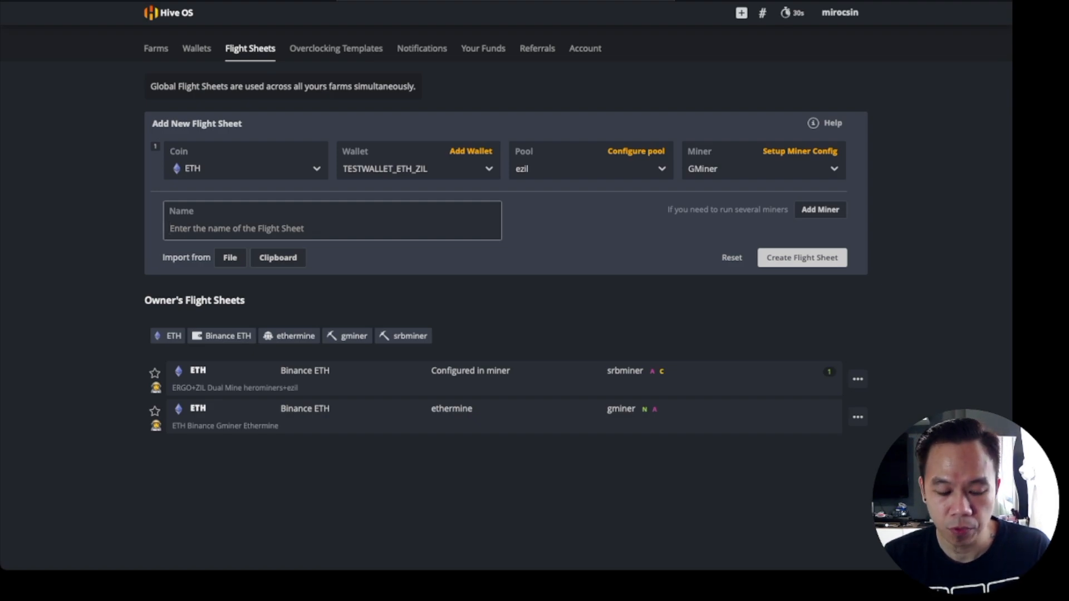
pyautogui.write('TEST')
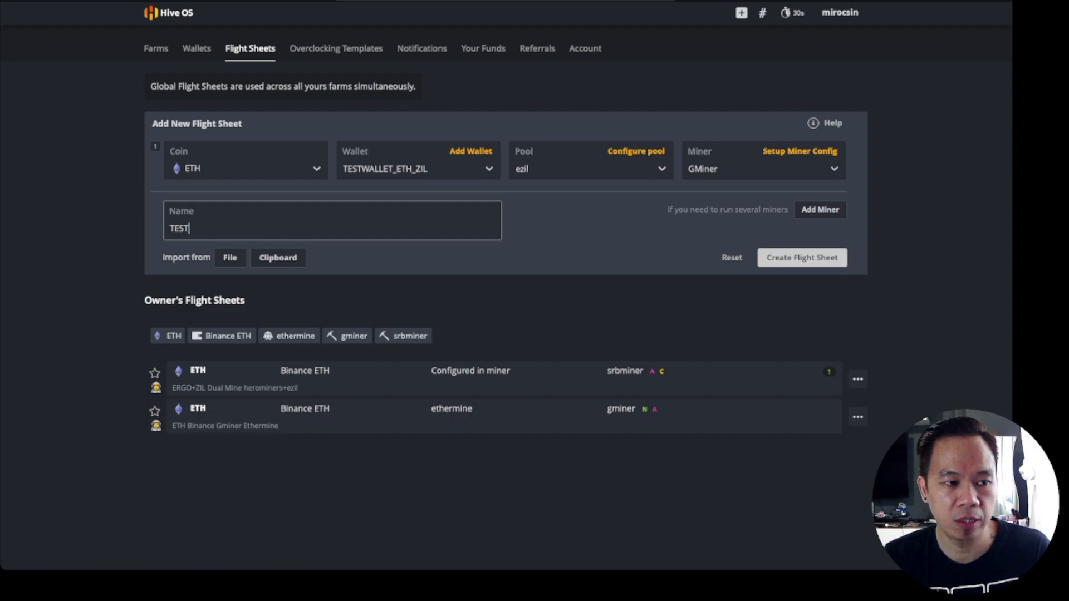
pyautogui.write('FLIGHT')
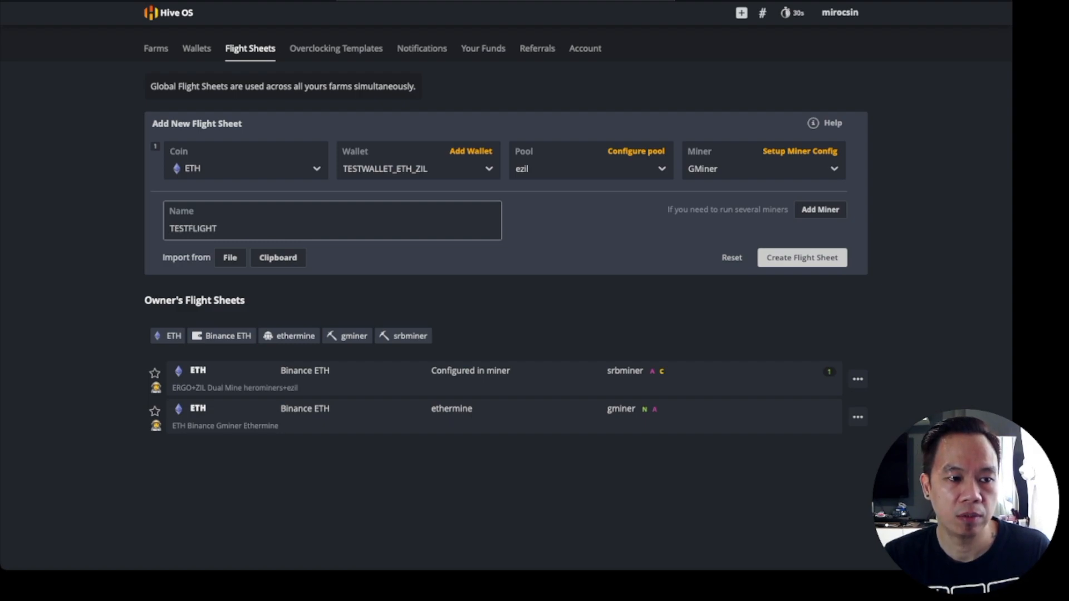
pyautogui.write('SHEET_')
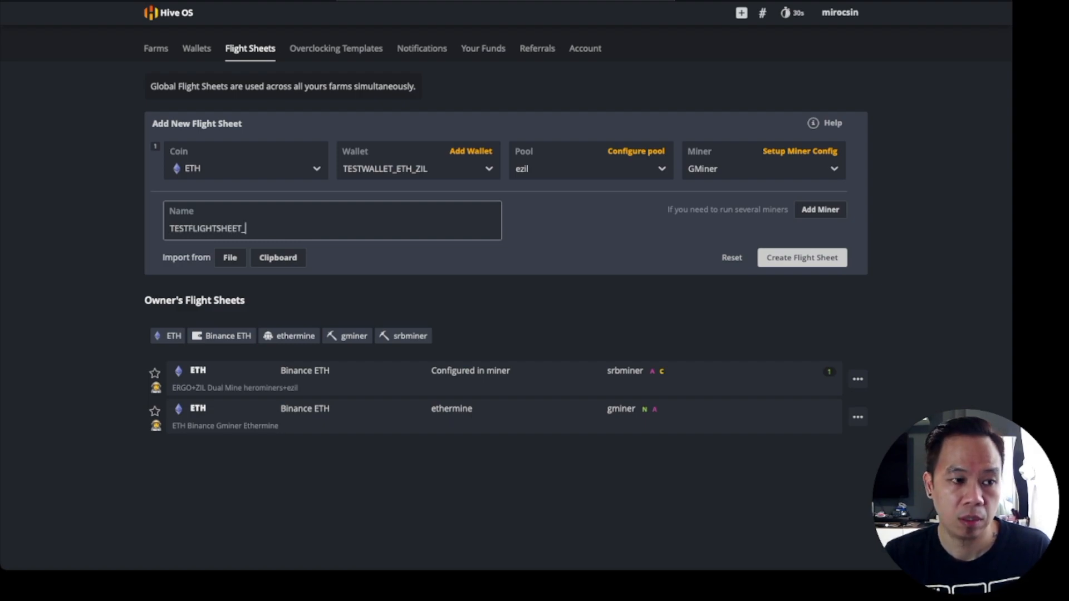
pyautogui.write('ETH')
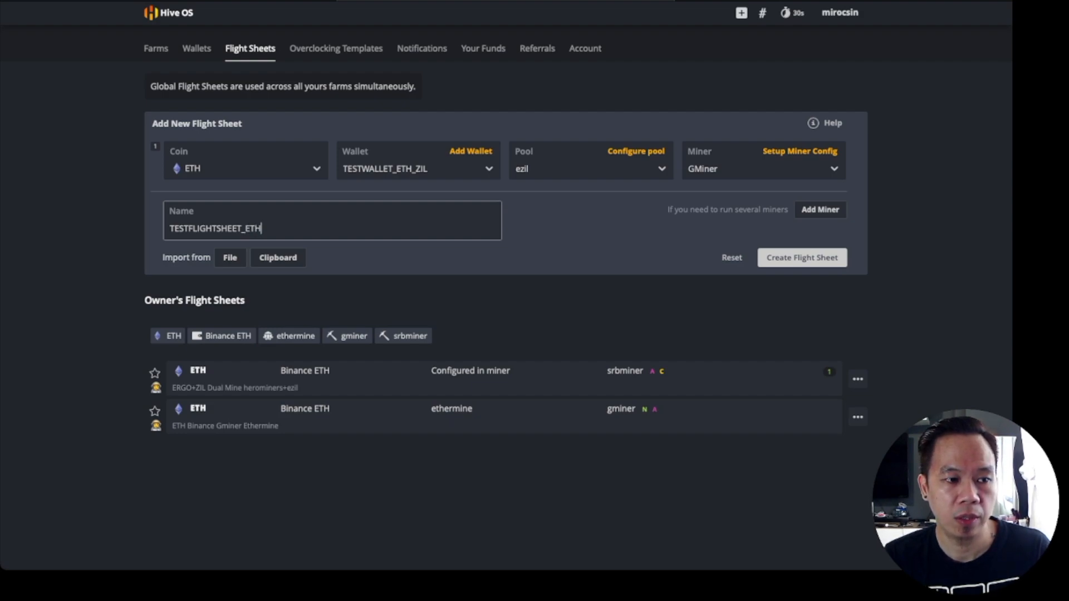
pyautogui.write('_ZIL')
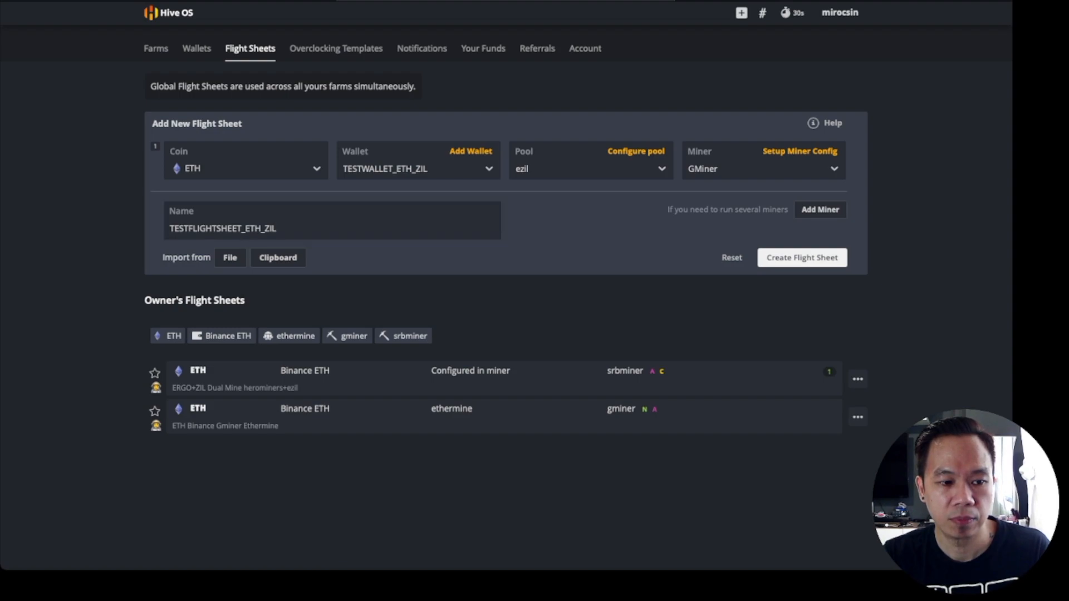
pyautogui.click(801, 257)
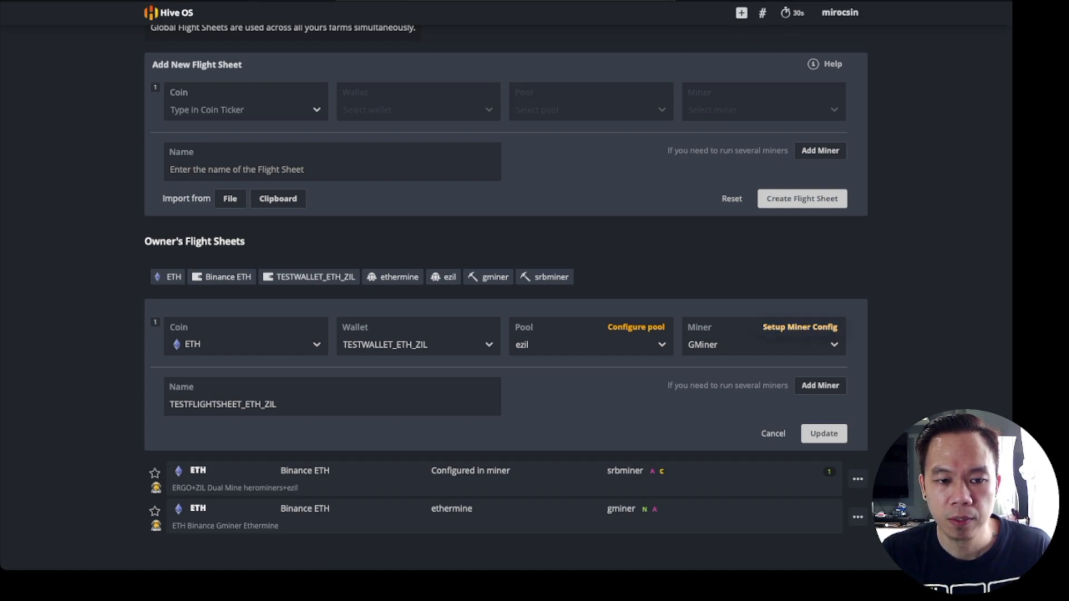
# - Add --cache_dag 1 to GMiner's extra config arguments and apply the changes
pyautogui.click(799, 327)
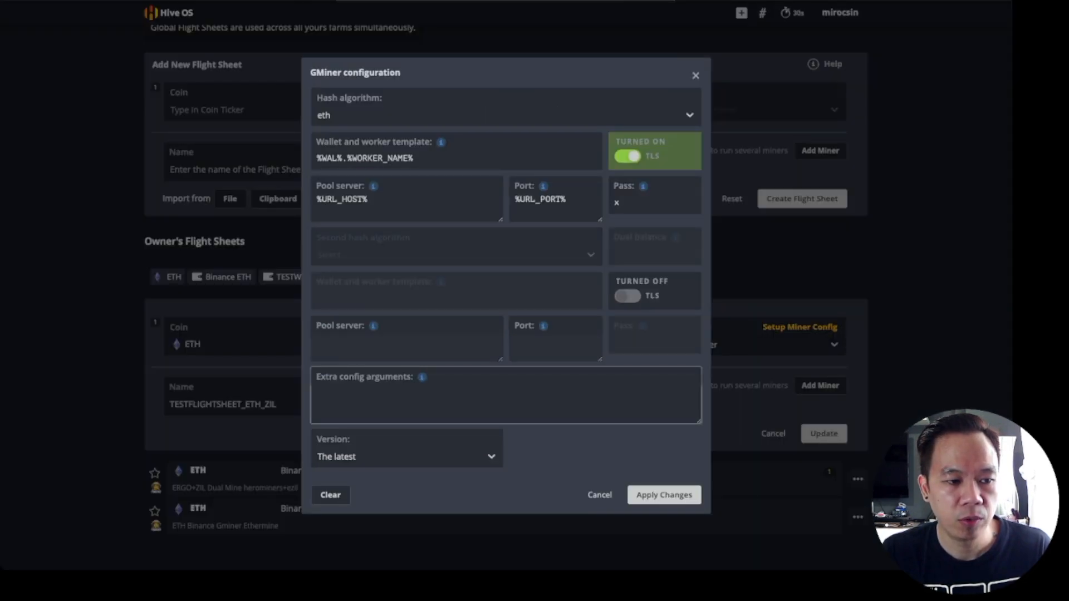
pyautogui.write('--cache_dag 1')
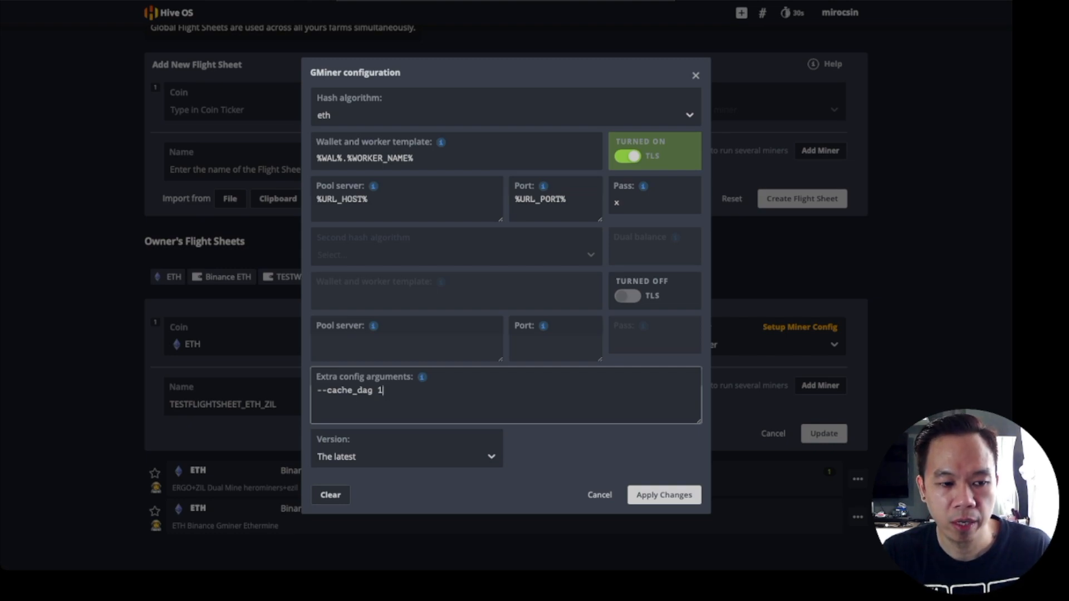
pyautogui.click(662, 495)
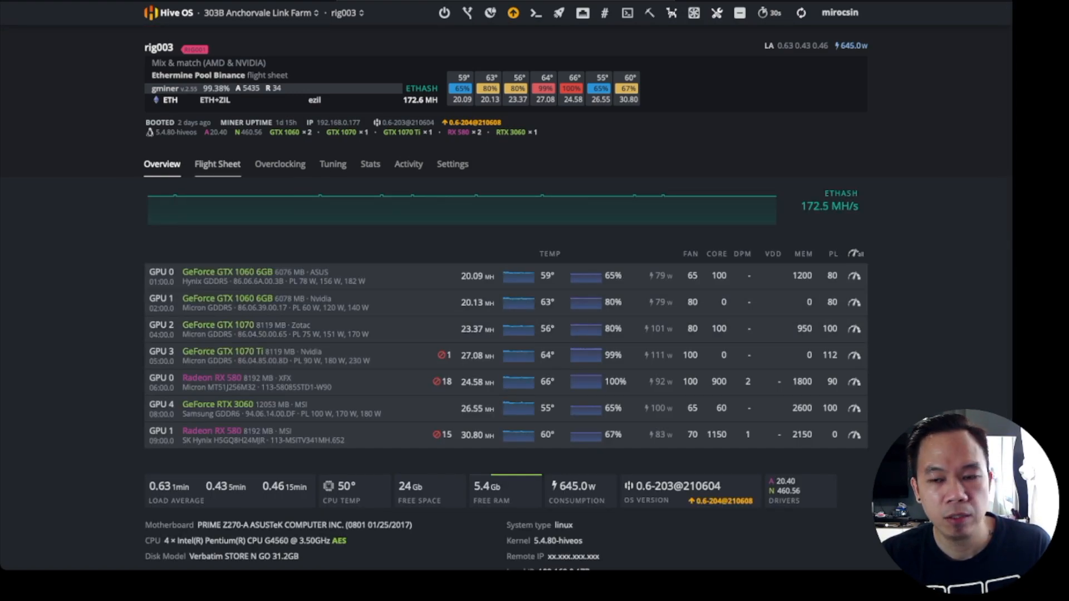
# - Review rig003's Flight Sheet tab showing ETH+ZIL on ezil with GMiner and --cache_dag 1
pyautogui.click(218, 164)
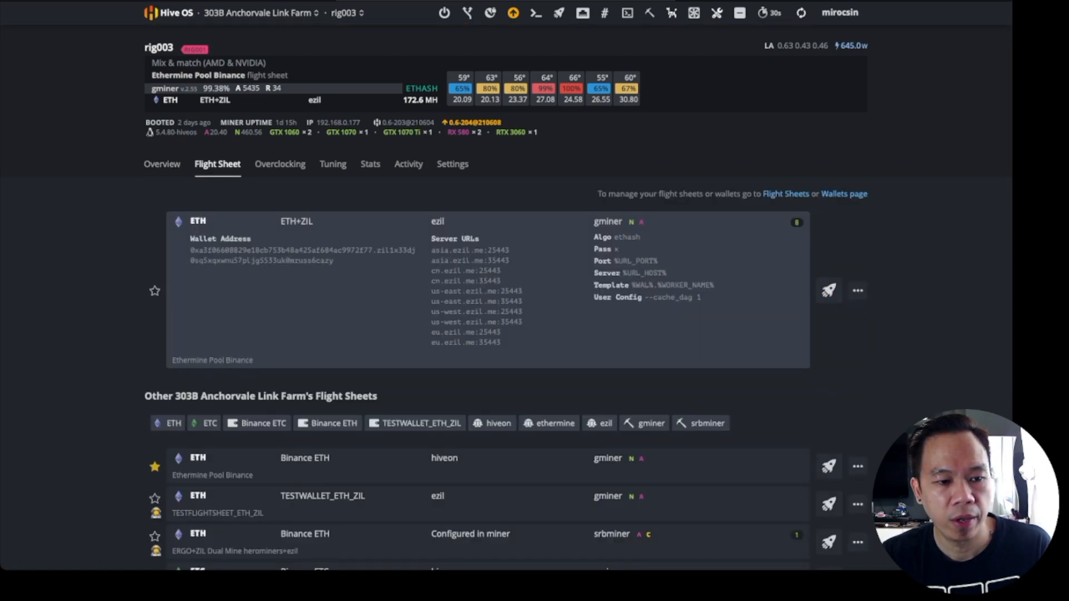
pyautogui.scroll(-3)
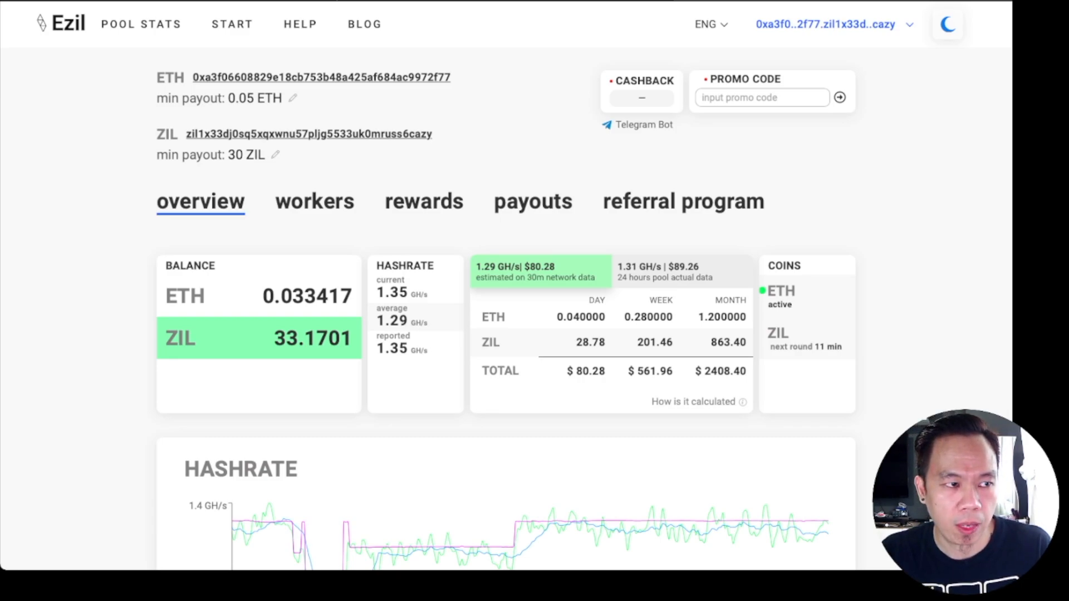
# - Review the Ezil workers list of 8 online rigs and their hashrates, then return to the overview
pyautogui.scroll(3)
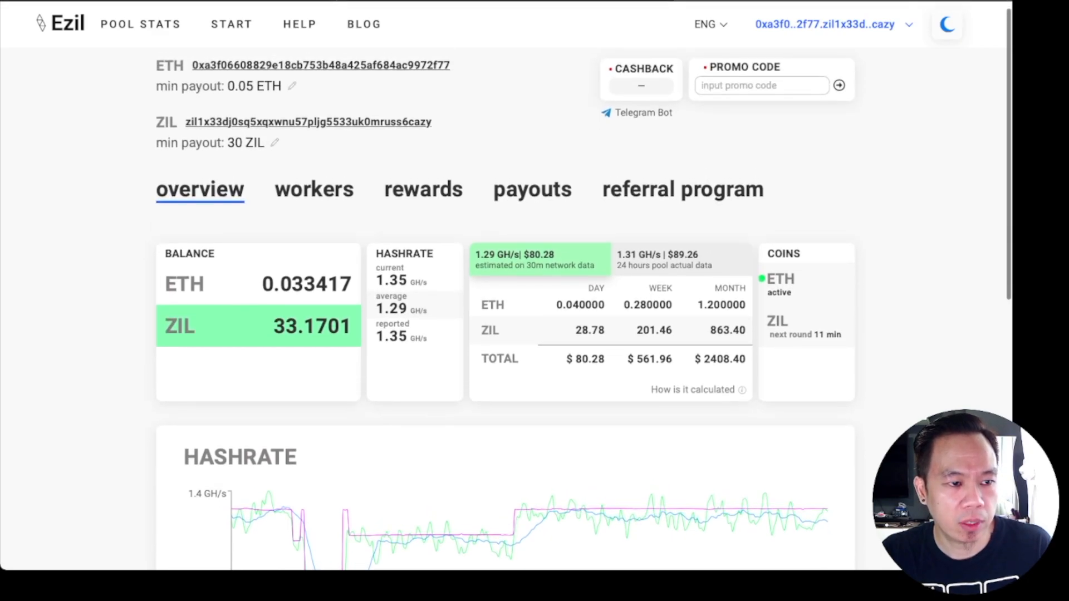
pyautogui.moveTo(314, 190)
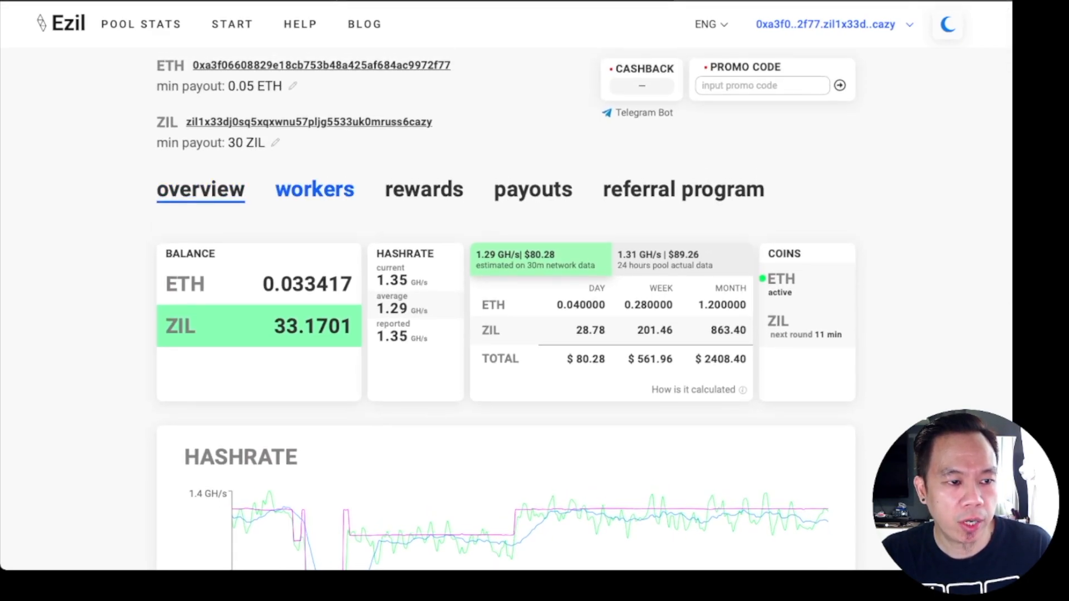
pyautogui.click(314, 190)
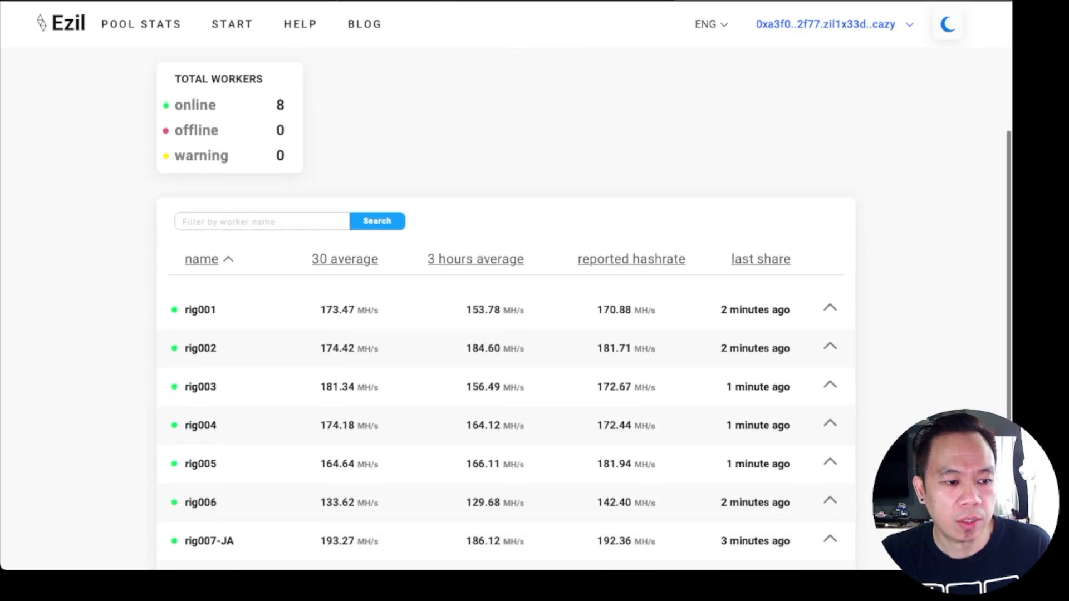
pyautogui.scroll(-3)
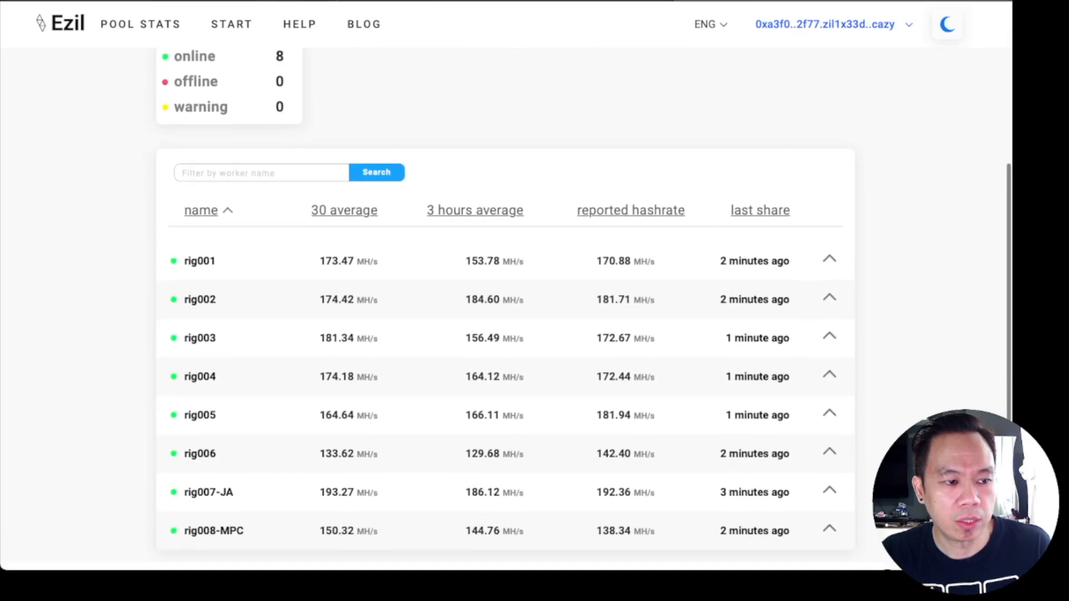
pyautogui.scroll(3)
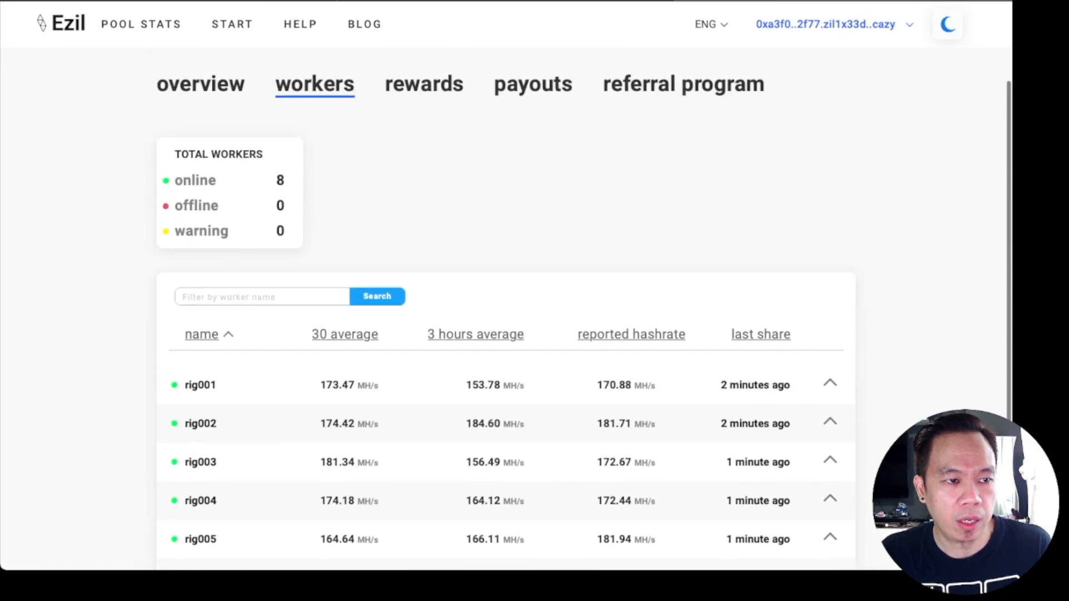
pyautogui.scroll(-3)
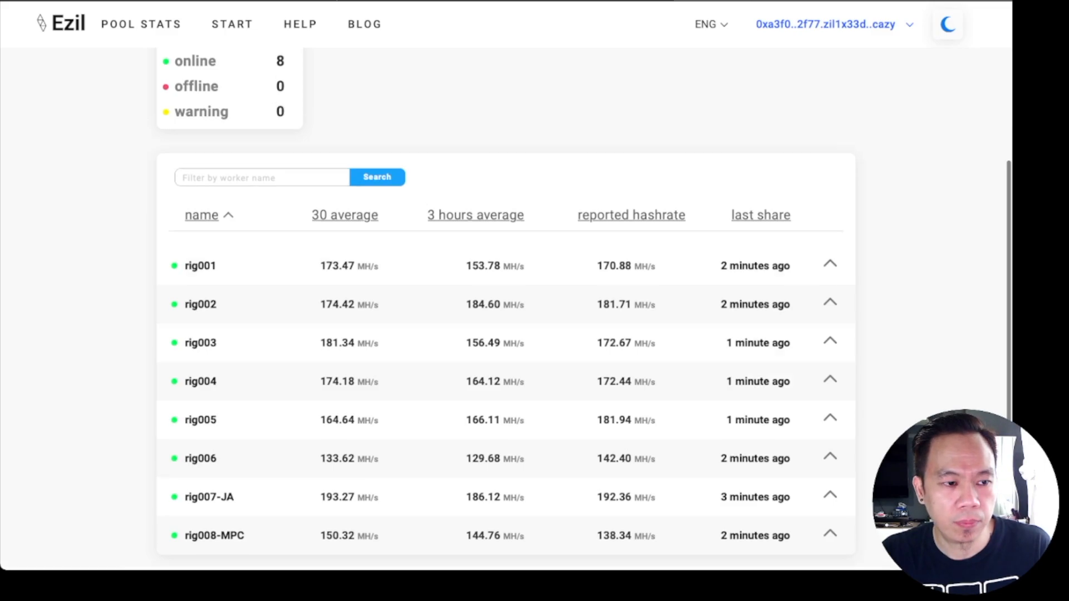
pyautogui.scroll(-3)
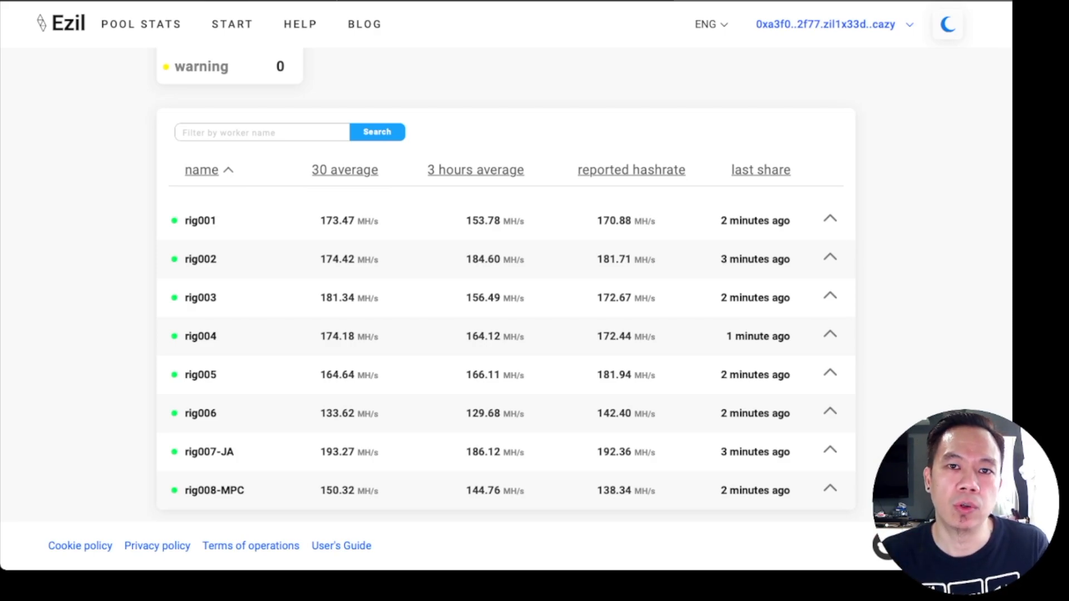
pyautogui.scroll(3)
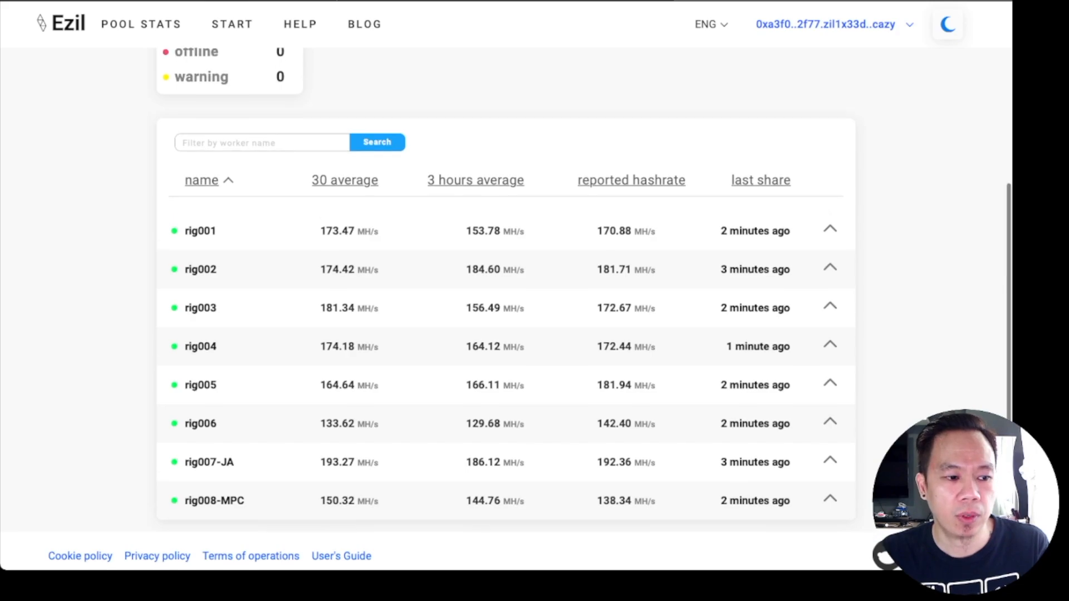
pyautogui.scroll(3)
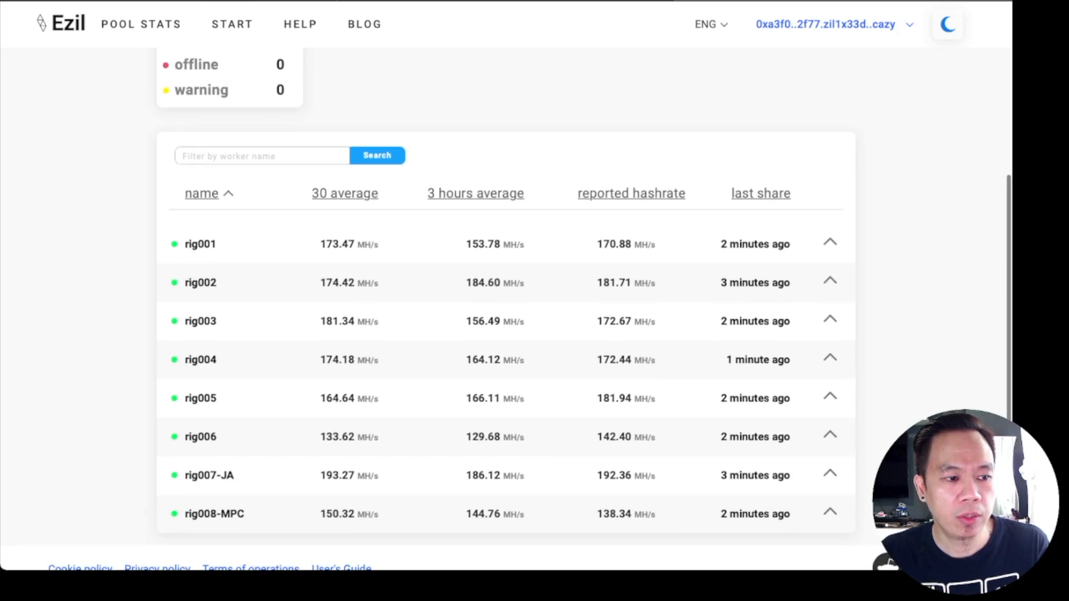
pyautogui.scroll(-3)
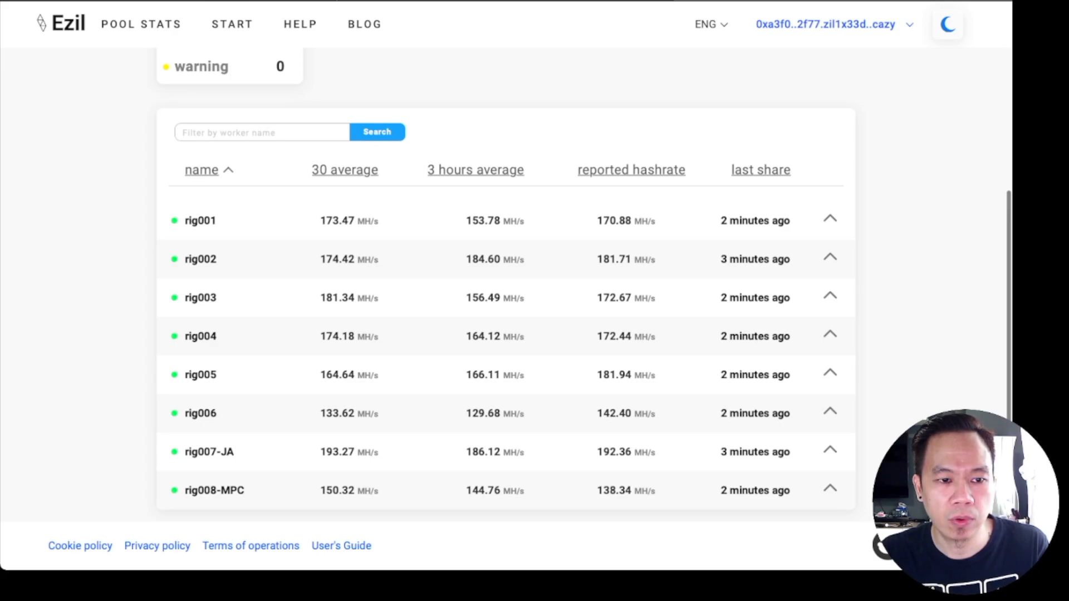
pyautogui.scroll(3)
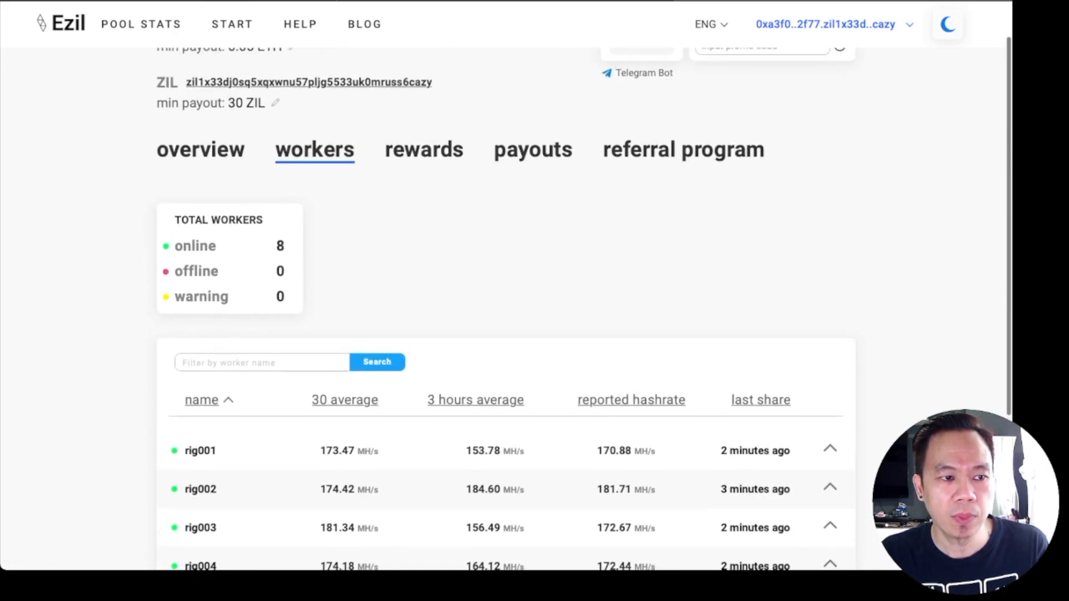
pyautogui.click(199, 148)
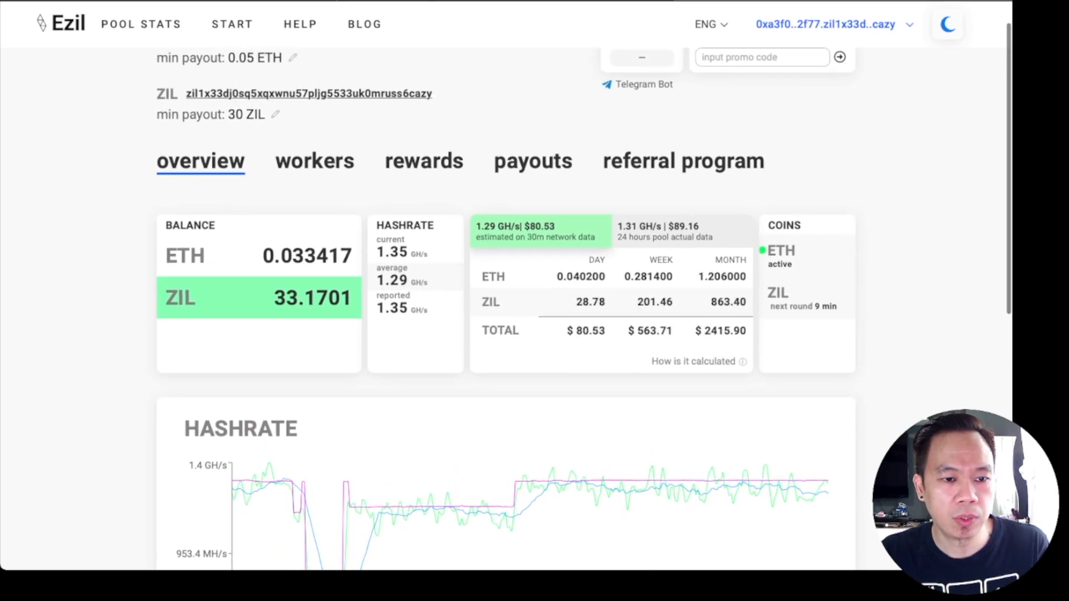
# - Base estimates on 24-hour pool actual data and highlight the monthly ETH and $2674.68 total figures
pyautogui.click(681, 232)
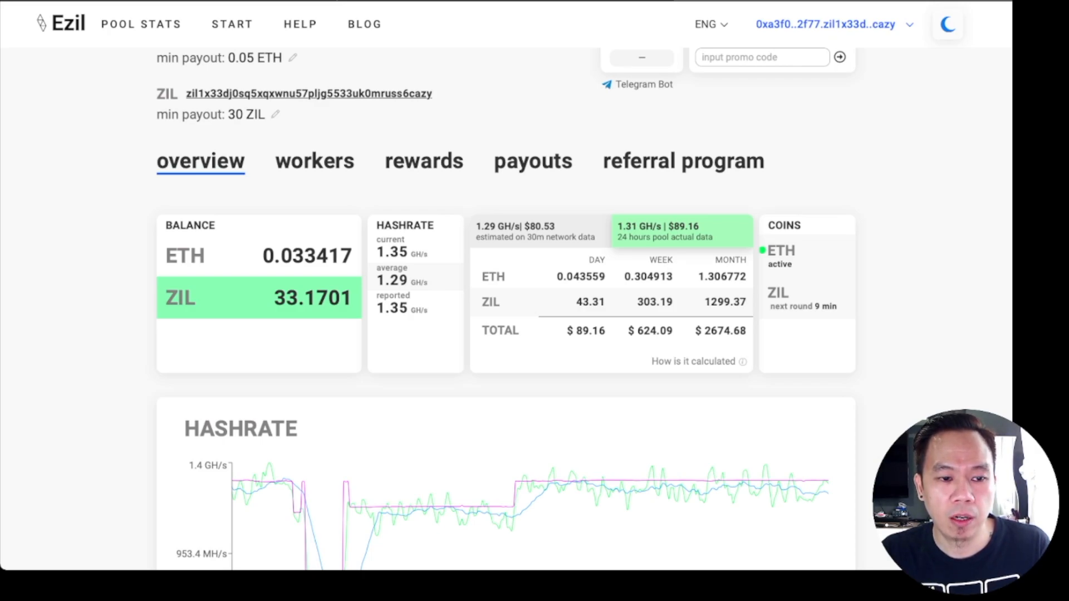
pyautogui.doubleClick(584, 331)
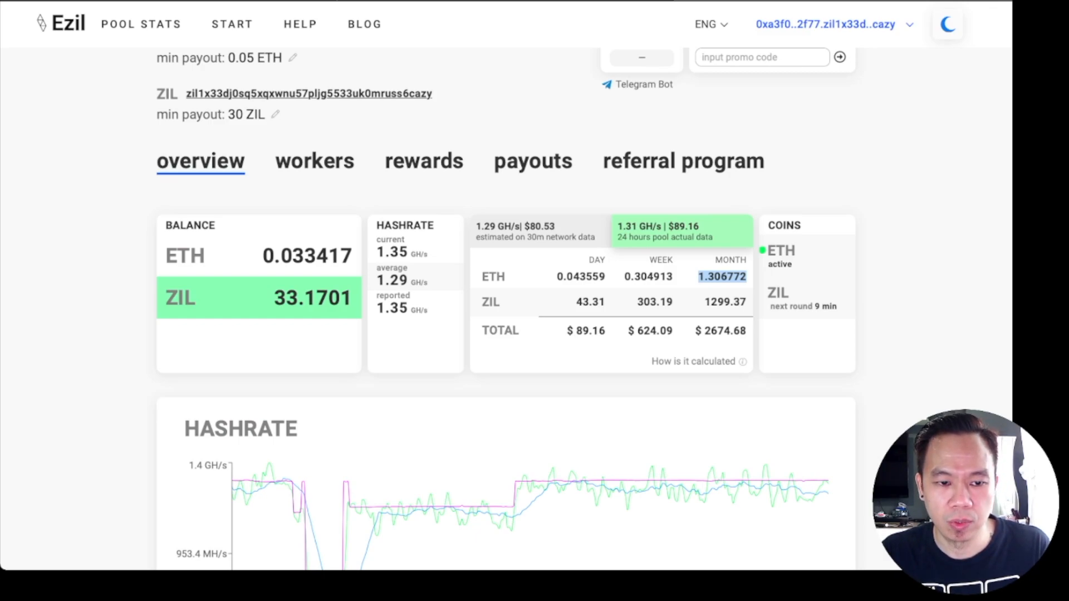
pyautogui.click(720, 331)
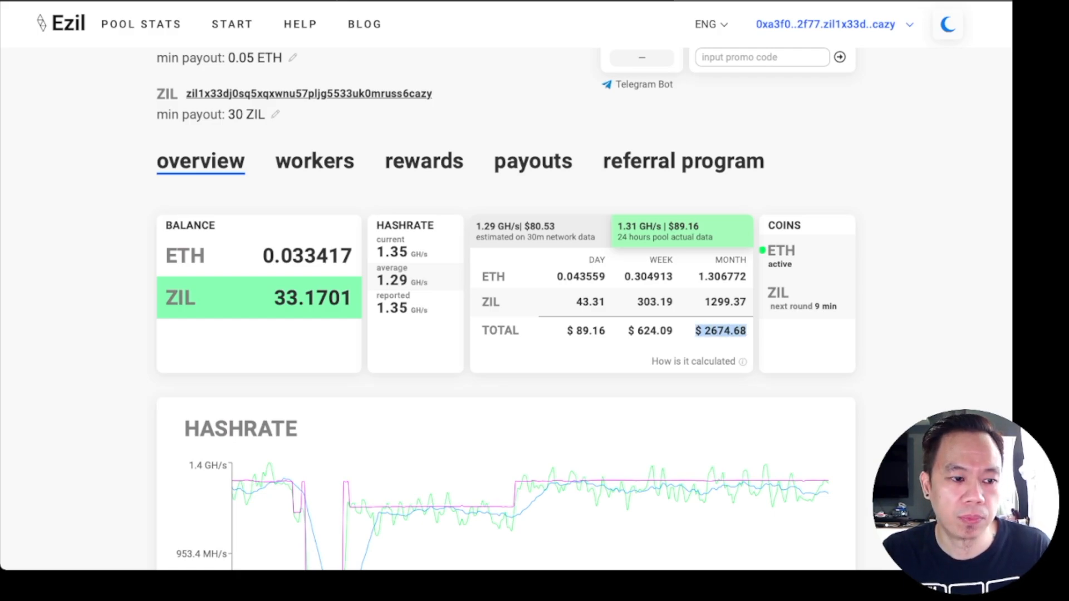
pyautogui.scroll(-3)
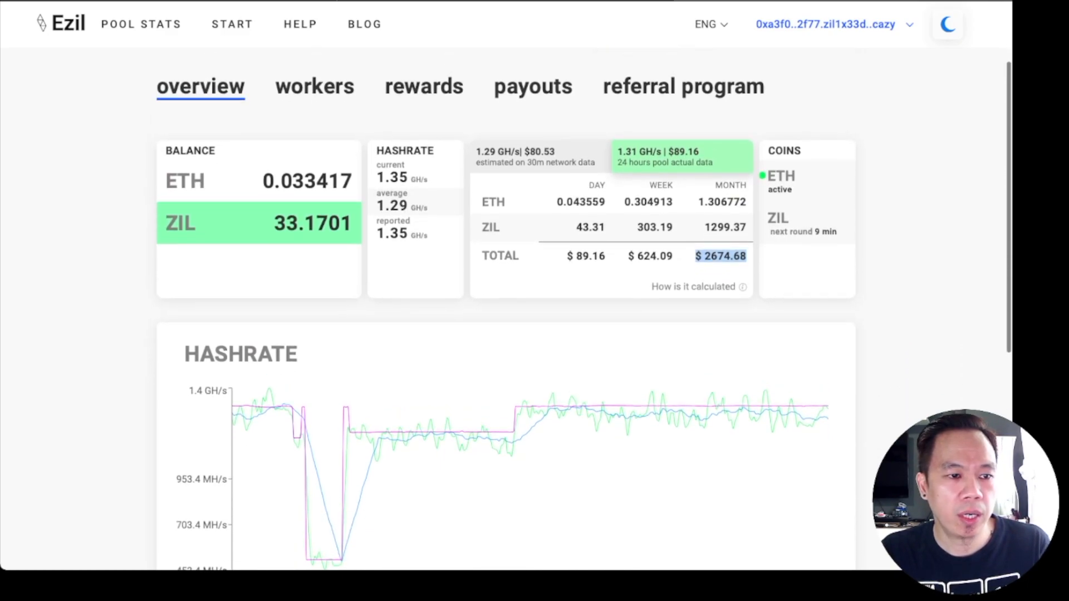
pyautogui.scroll(3)
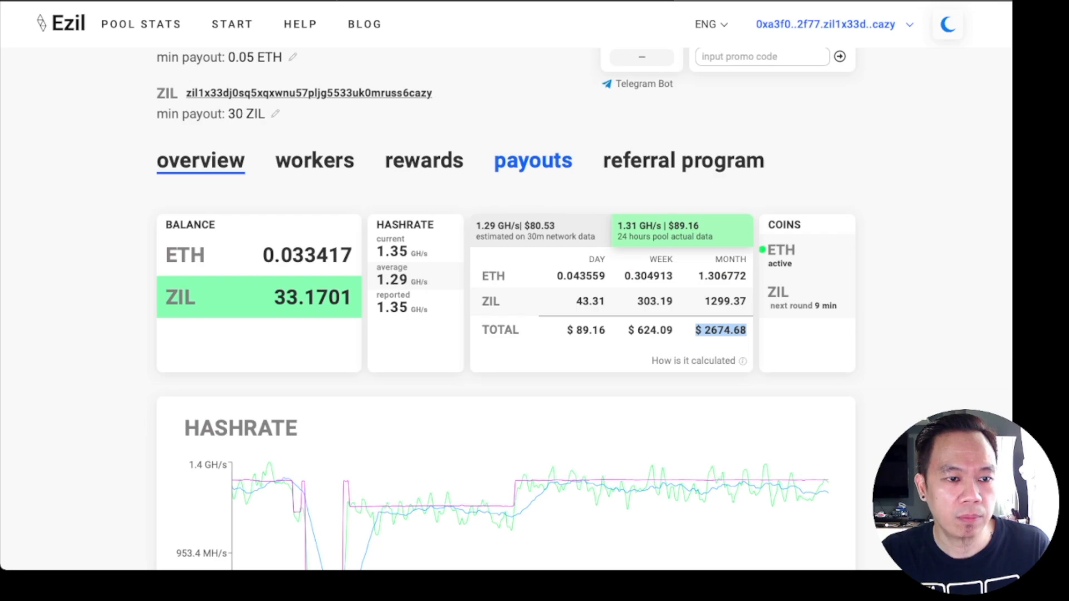
# - Review the payouts history listing recent ETH payouts of 0.05–0.08 ETH and daily 35–42 ZIL payouts
pyautogui.click(532, 160)
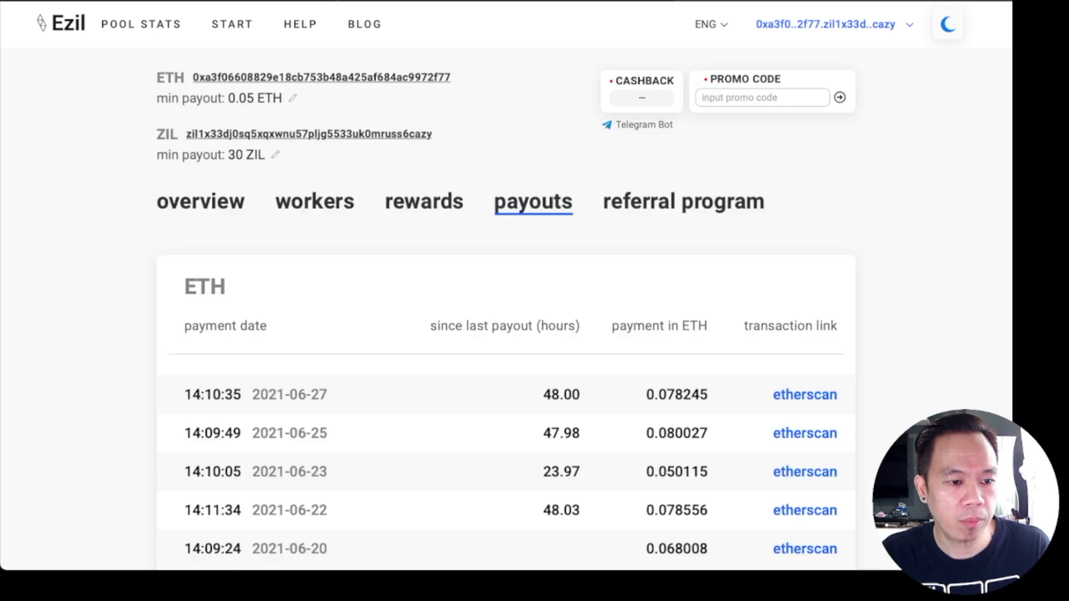
pyautogui.scroll(-3)
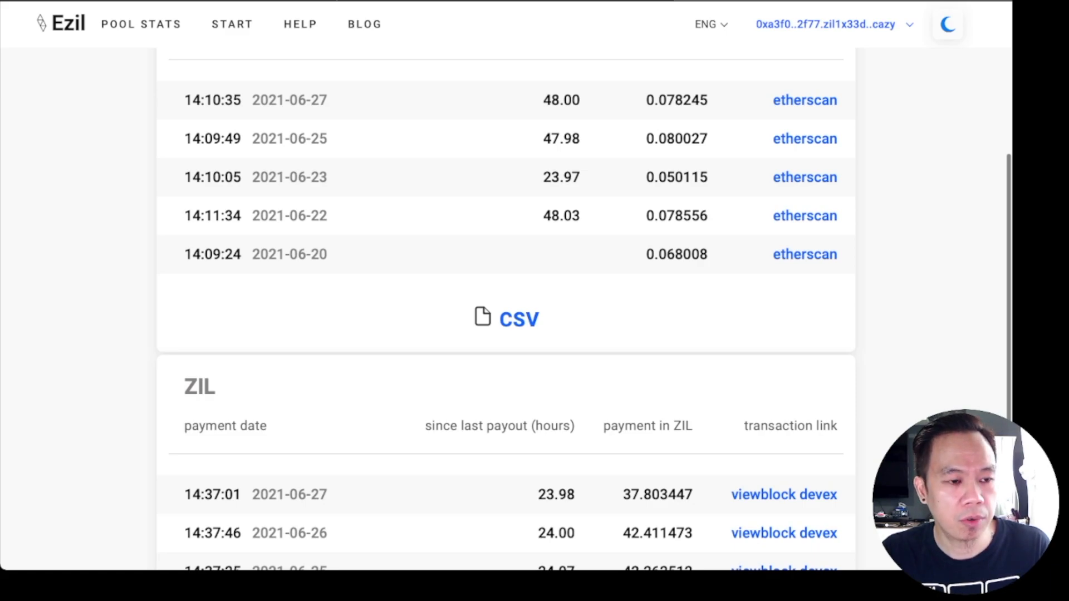
pyautogui.scroll(3)
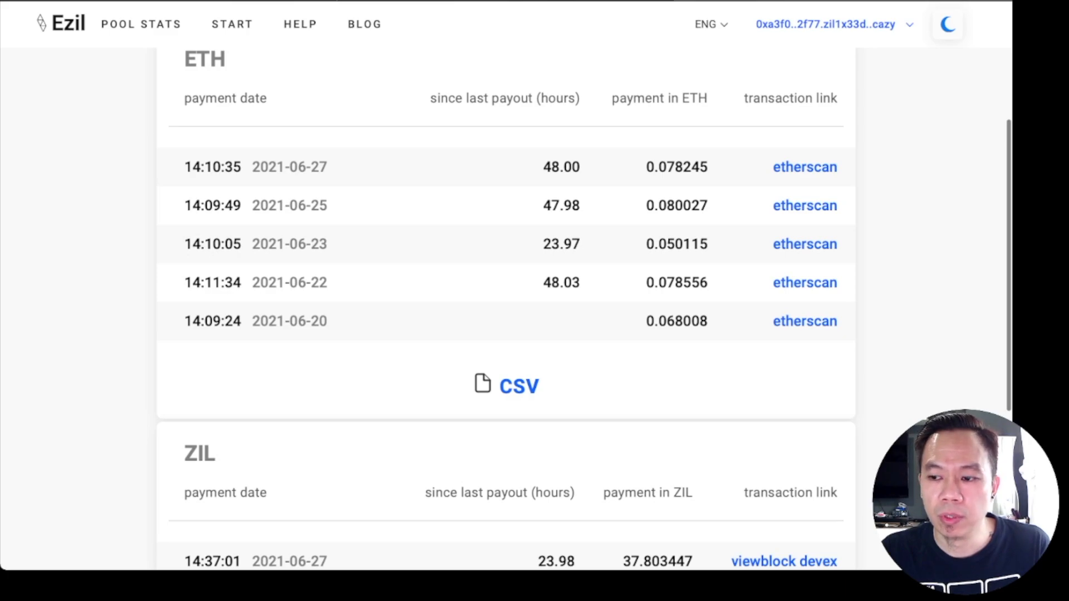
pyautogui.scroll(3)
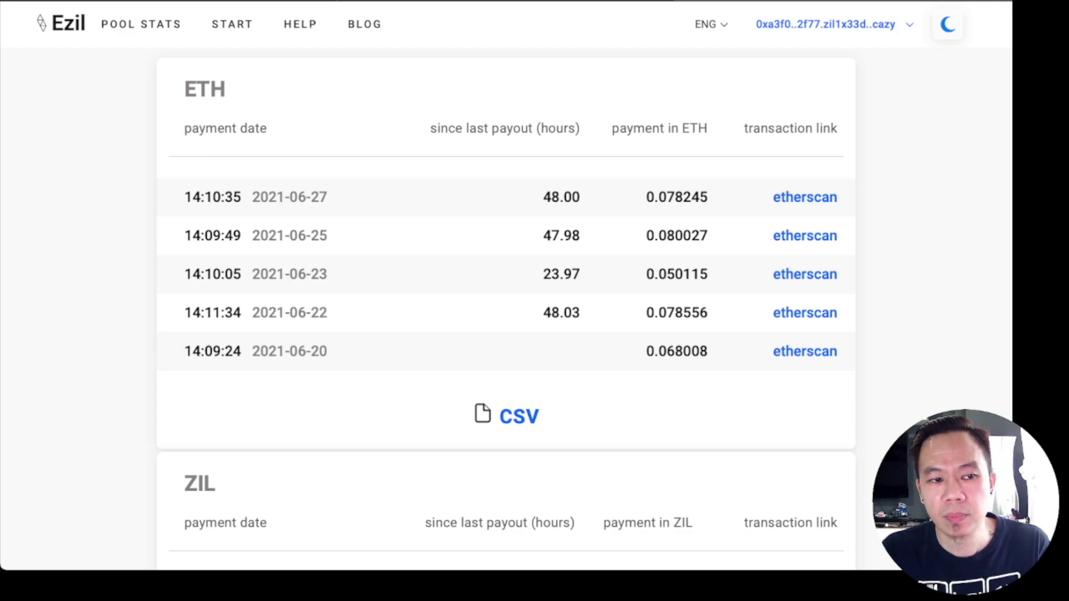
pyautogui.scroll(3)
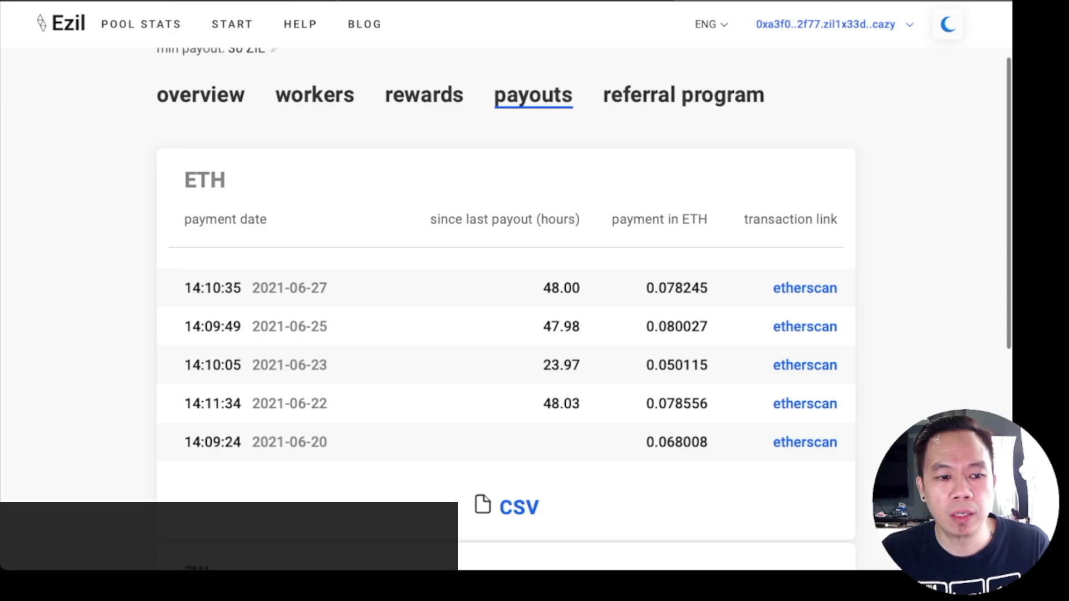
pyautogui.scroll(-3)
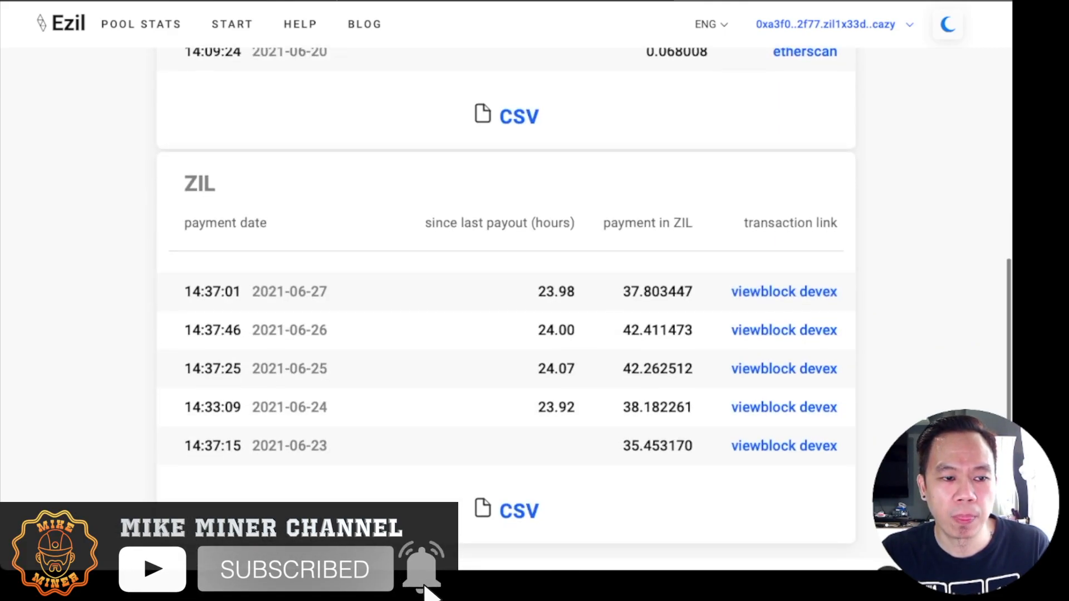
pyautogui.scroll(-3)
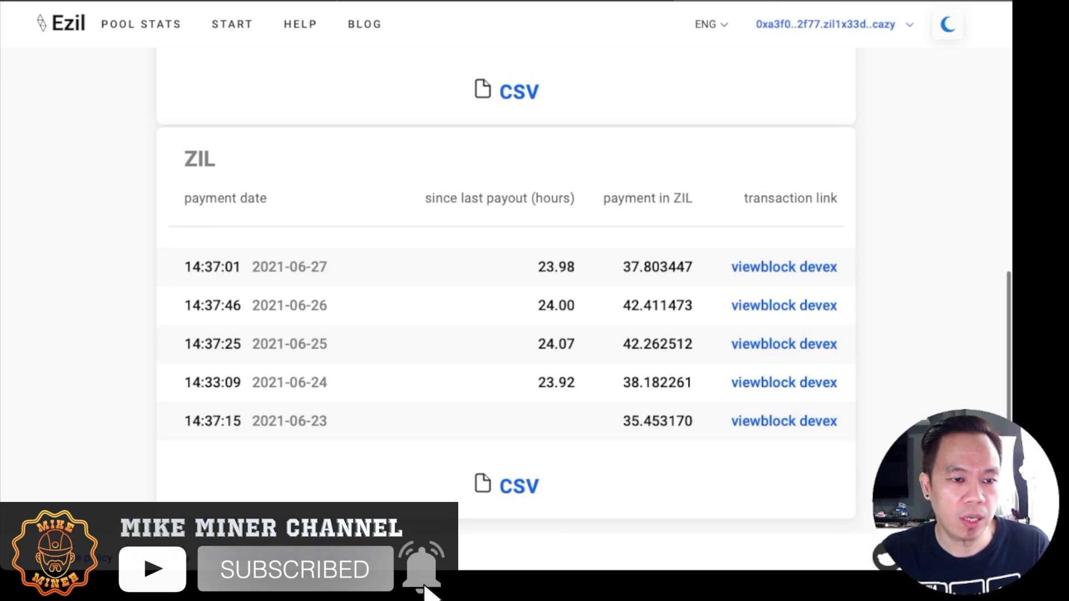
pyautogui.scroll(3)
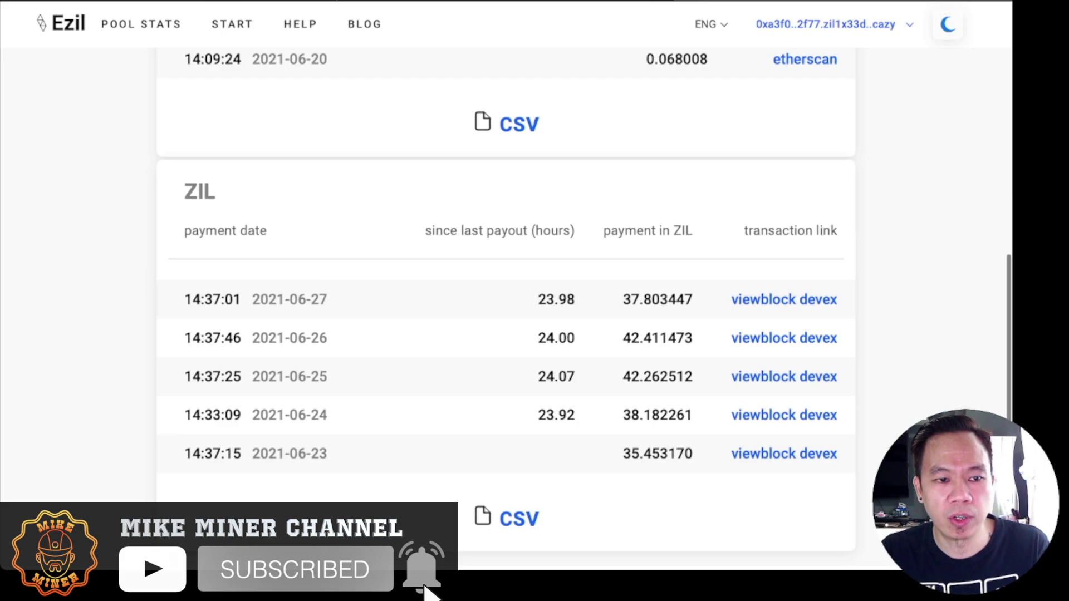
pyautogui.scroll(3)
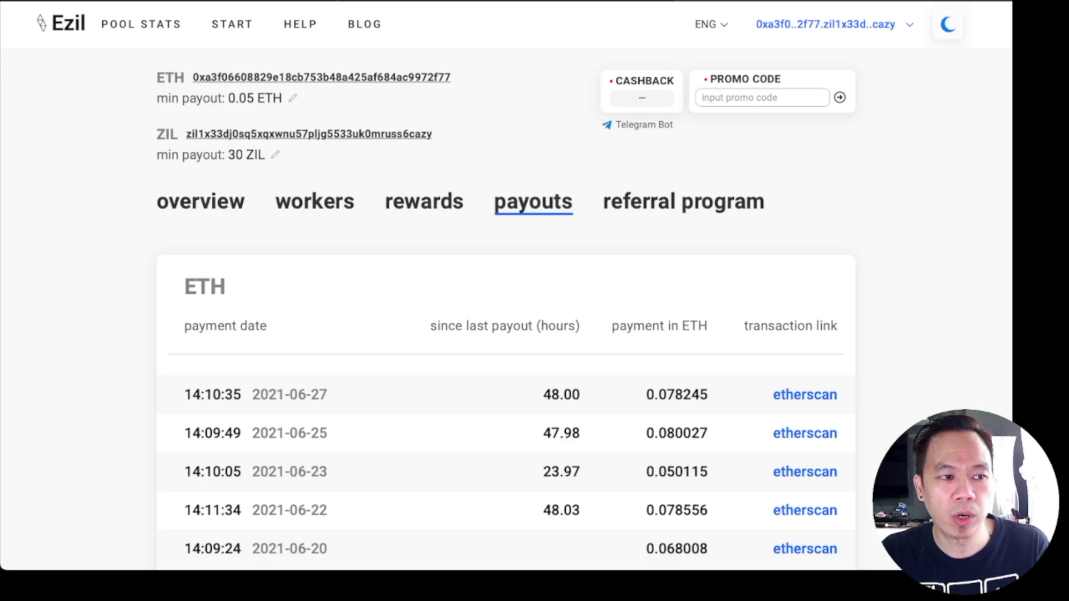
# - Leave the ETH minimum payout at 0.05 ETH and return to the overview showing 0.033417 ETH and 33.1701 ZIL
pyautogui.click(293, 98)
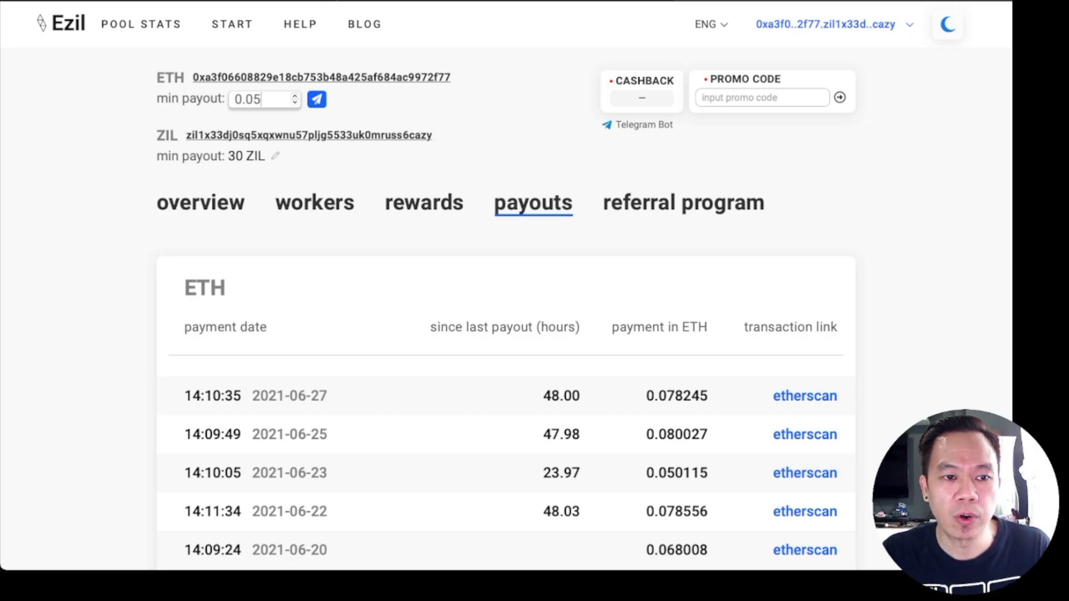
pyautogui.click(317, 99)
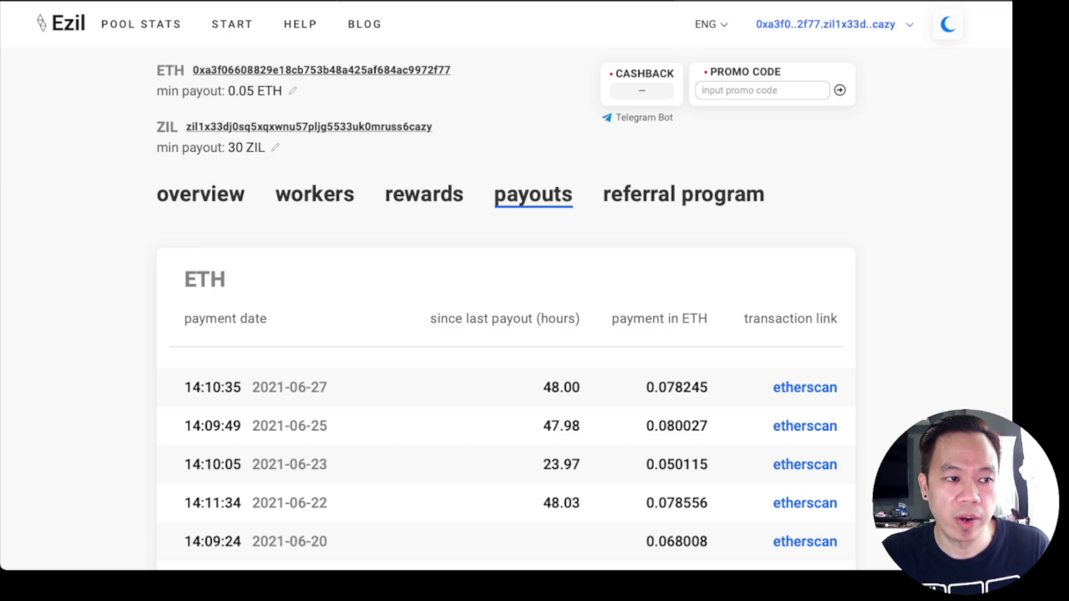
pyautogui.click(199, 193)
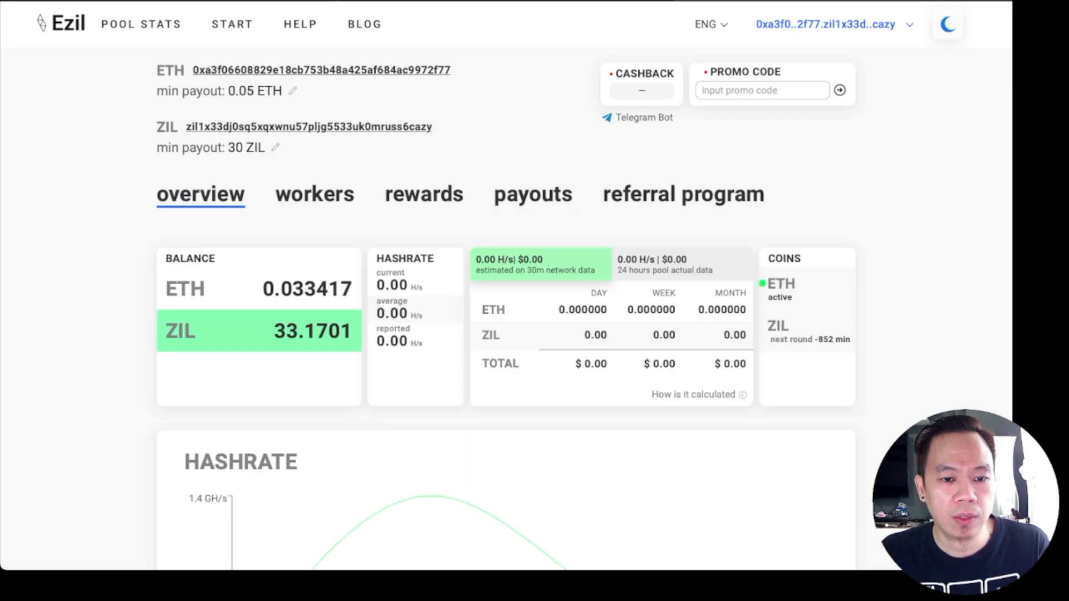
pyautogui.scroll(-3)
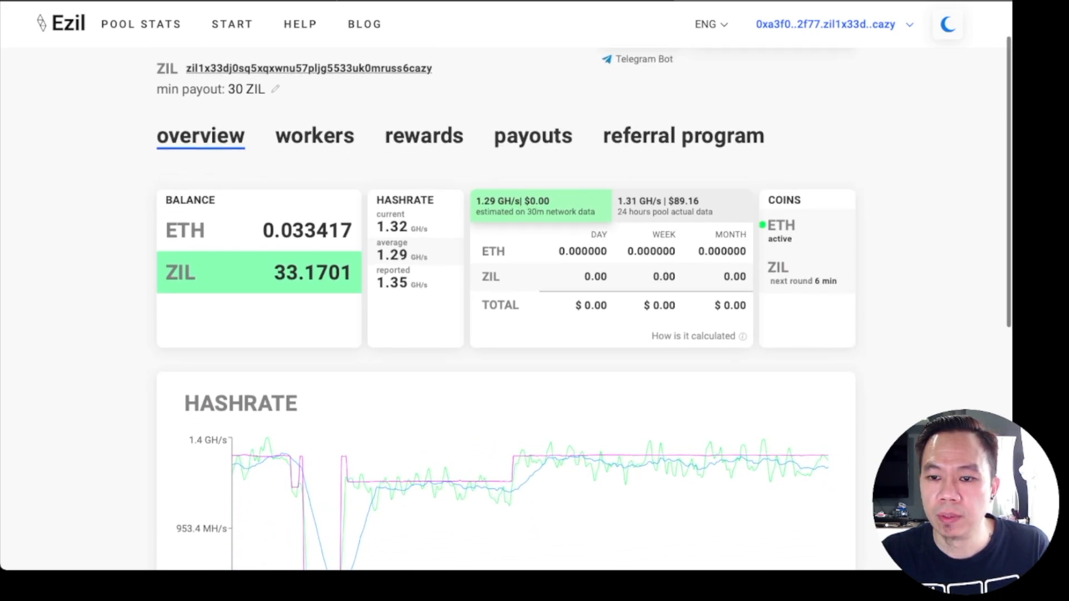